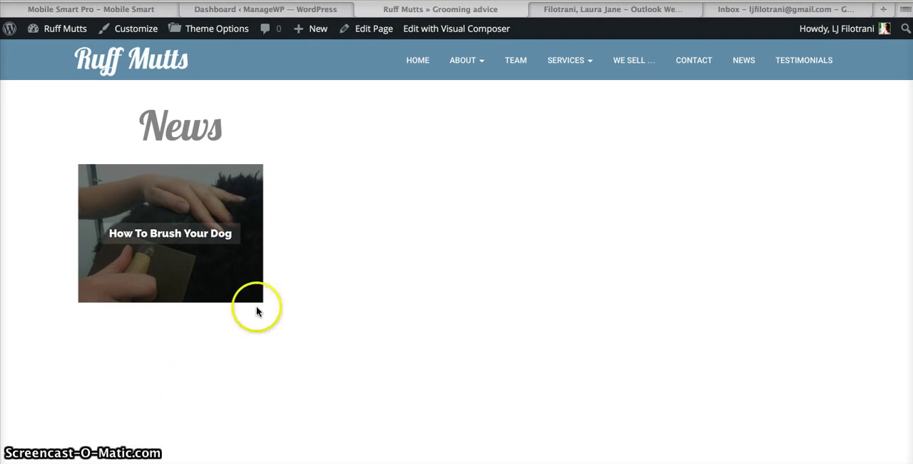
mouse_move(149, 114)
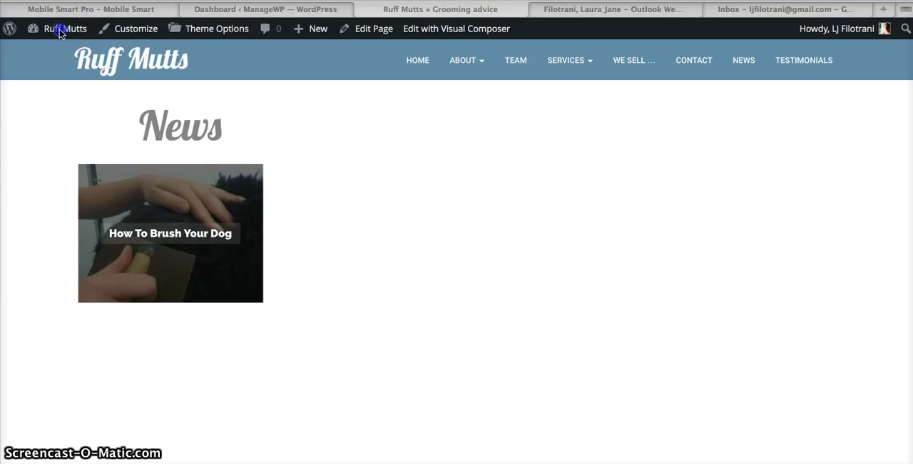
Go from the live Ruff Mutts News page to the site's admin dashboard
left_click(66, 28)
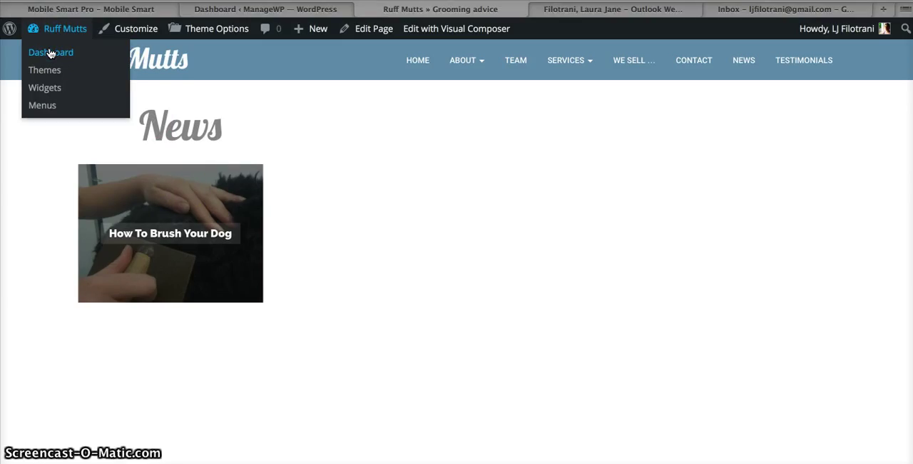
left_click(51, 52)
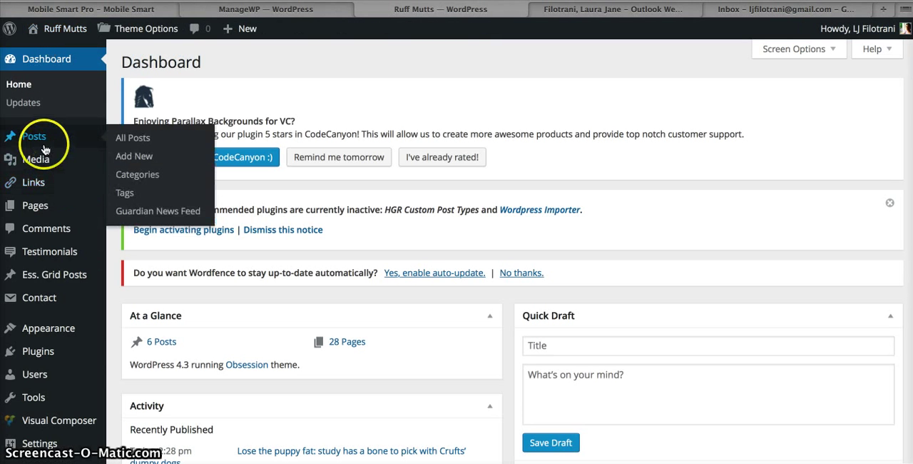
mouse_move(120, 160)
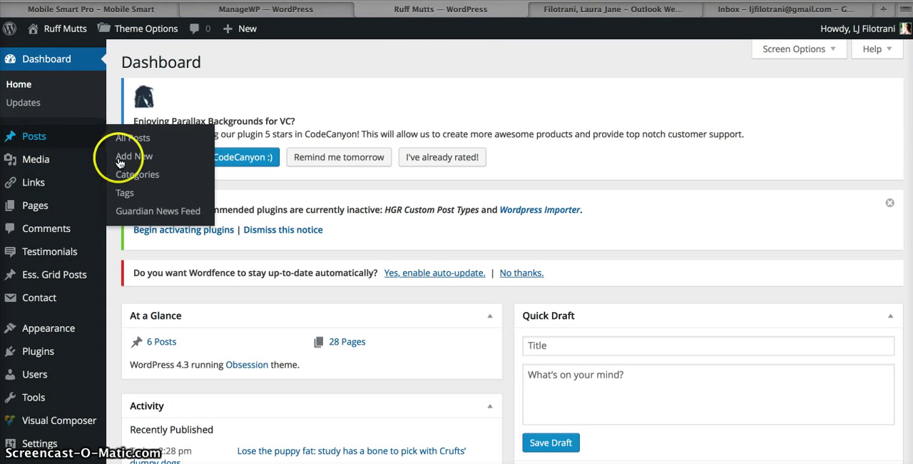
mouse_move(141, 217)
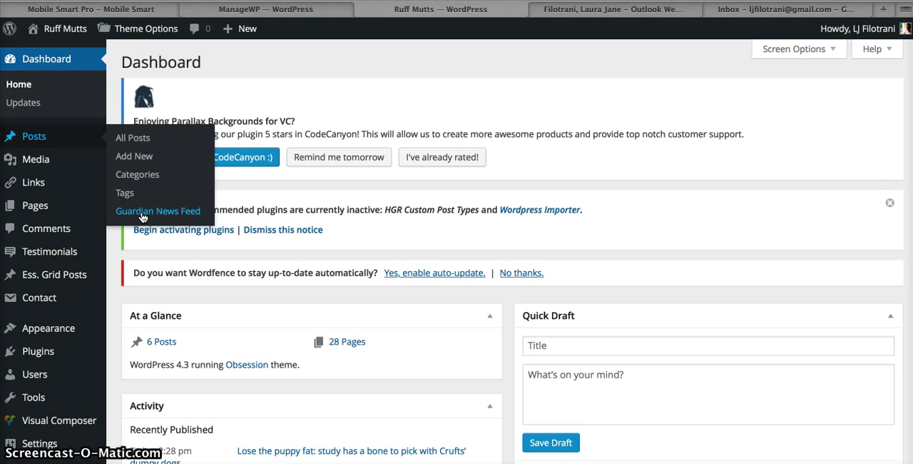
Bring up the Guardian News Feed under Posts and enter 'dogs' as the search term
left_click(157, 211)
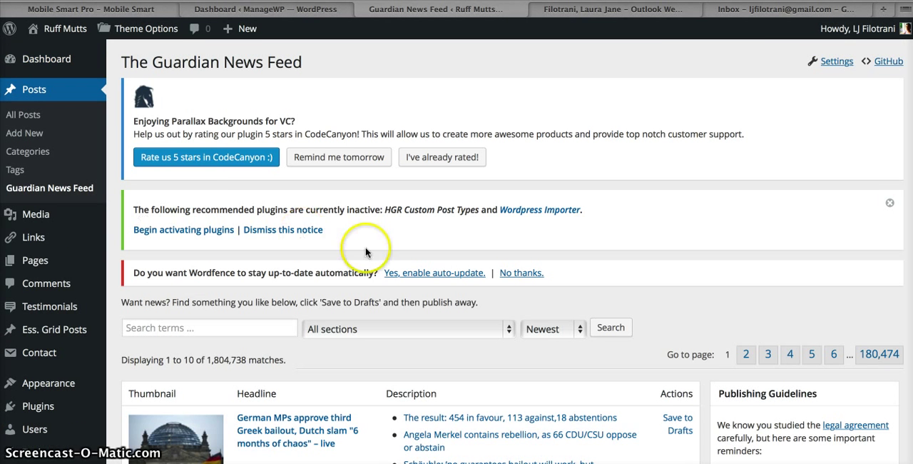
scroll("down", 3)
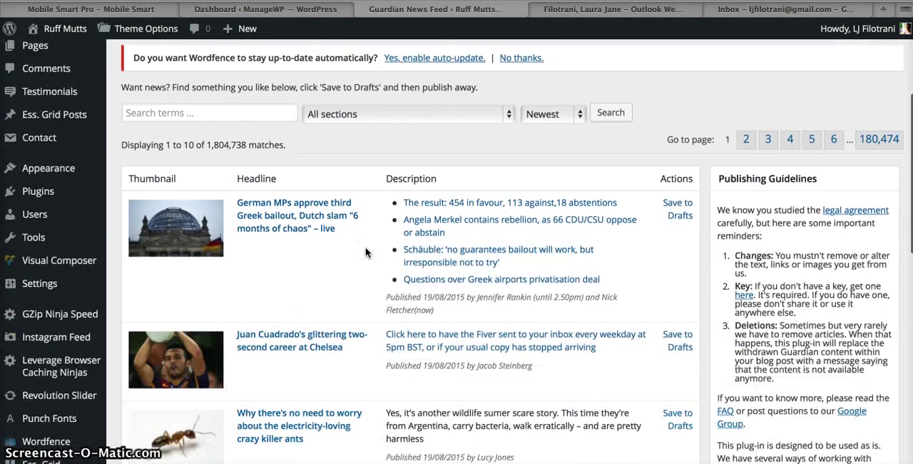
scroll("down", 3)
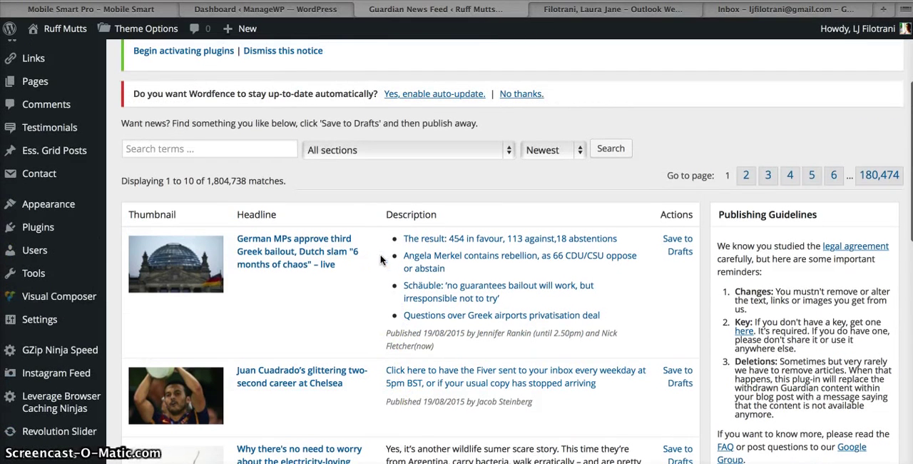
left_click(208, 148)
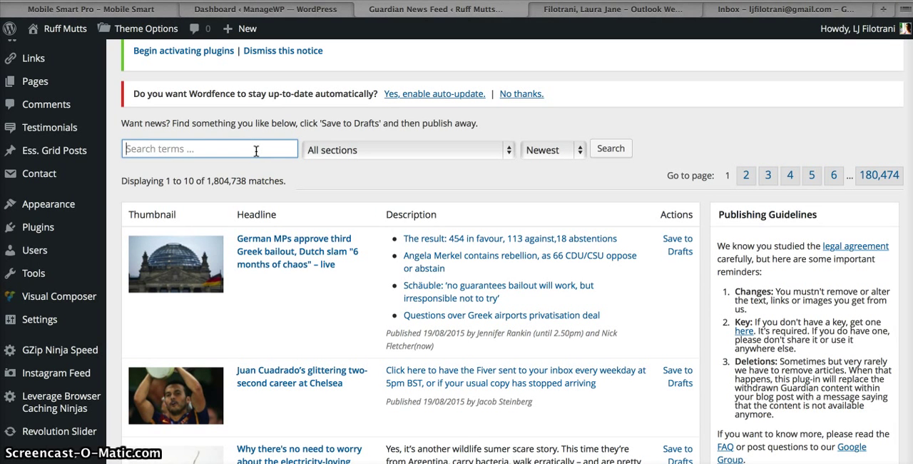
type("dogs")
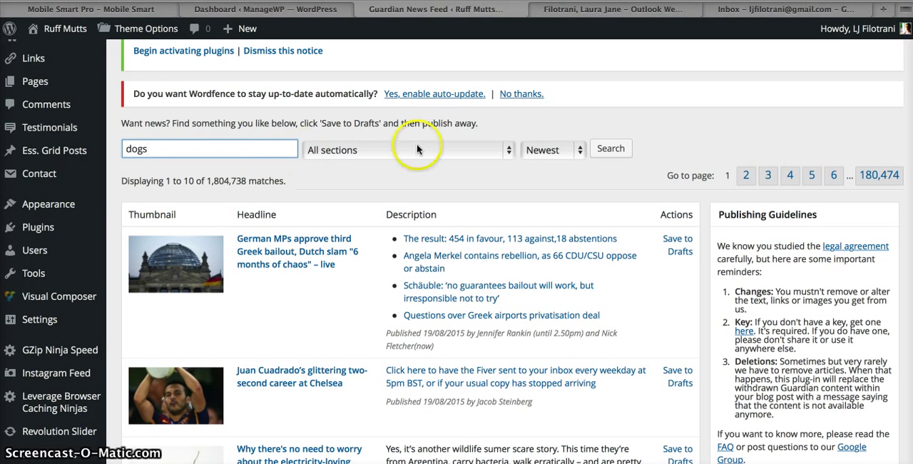
Look through the Guardian sections list for Life and style
left_click(407, 148)
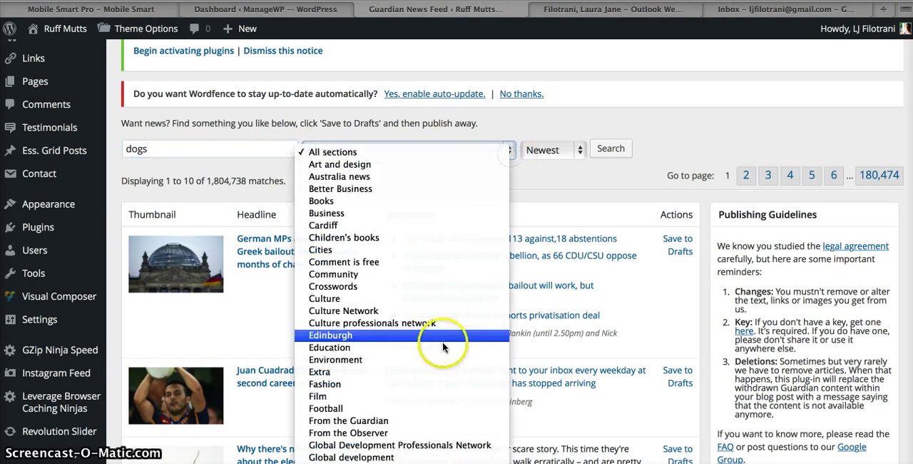
scroll("down", 3)
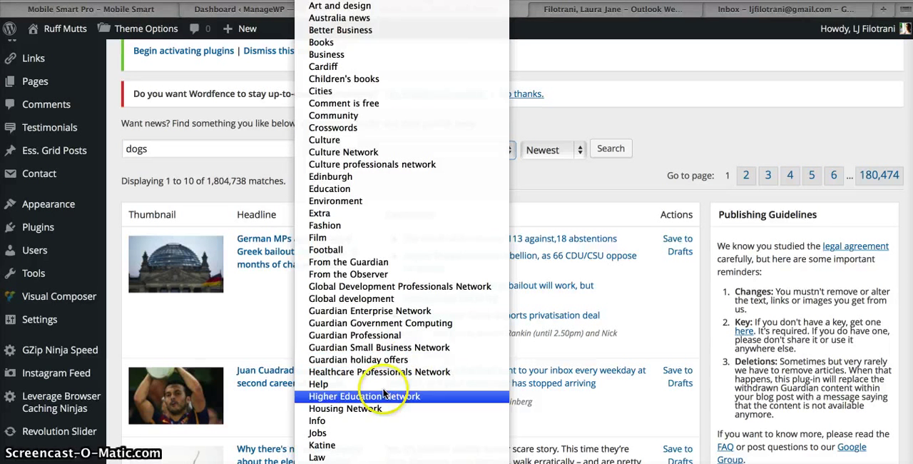
scroll("down", 3)
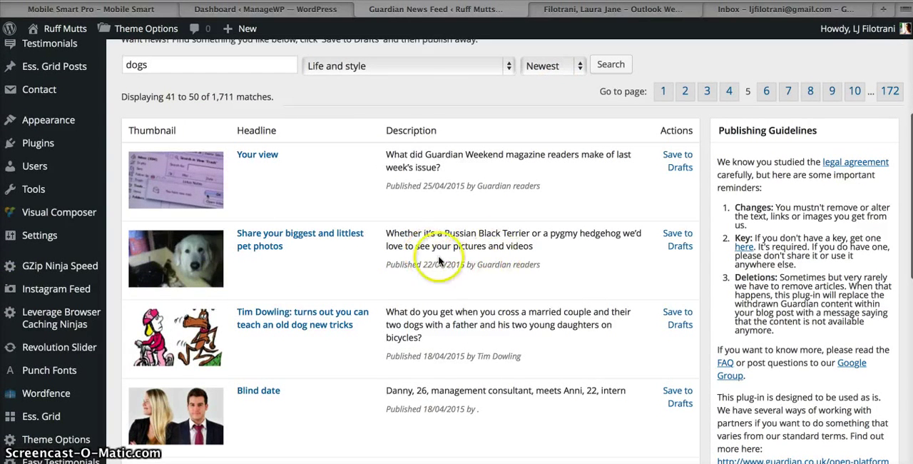
Scan down the 'dogs' results in Life and style
scroll("down", 3)
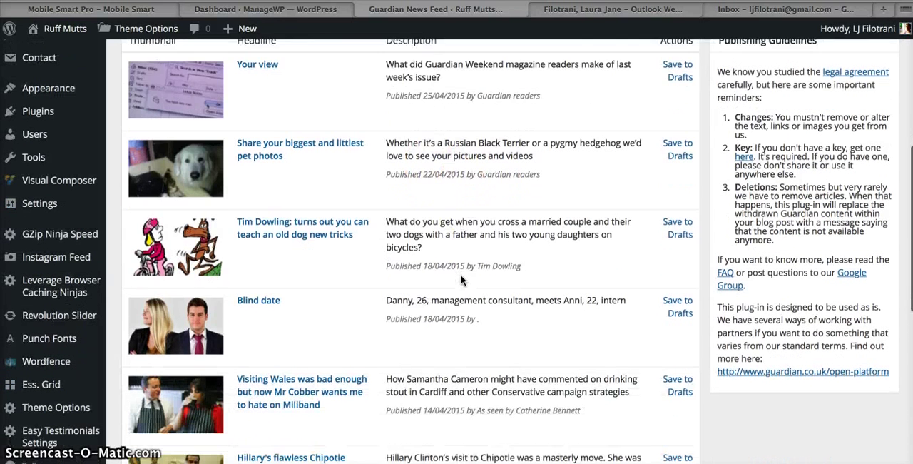
scroll("down", 3)
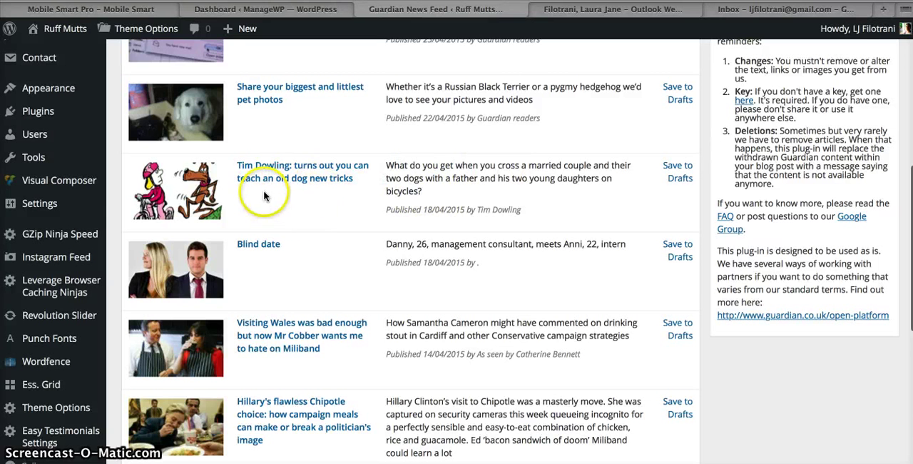
mouse_move(345, 191)
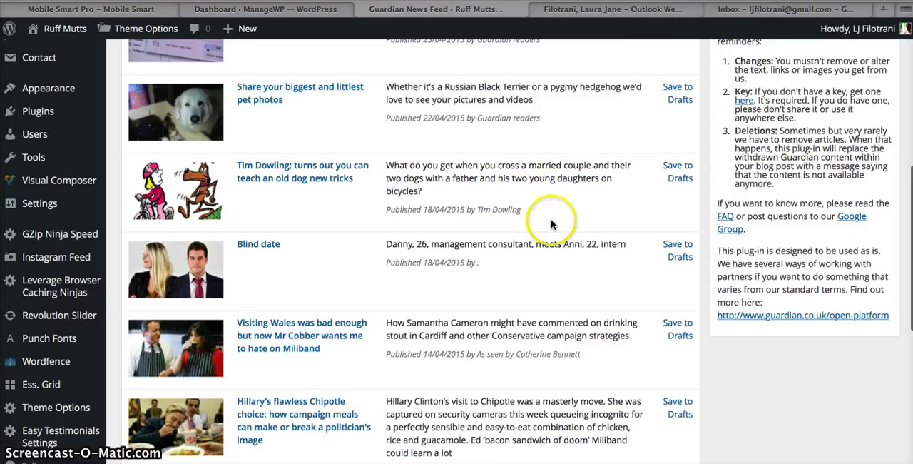
scroll("down", 3)
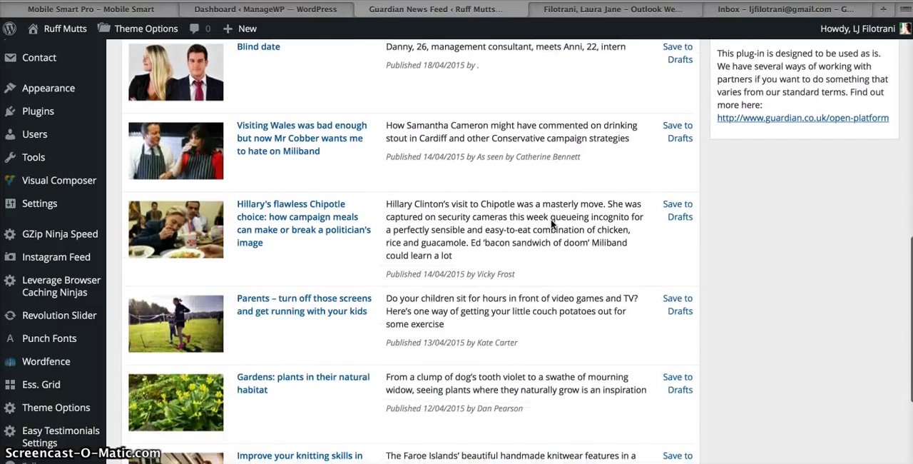
scroll("down", 3)
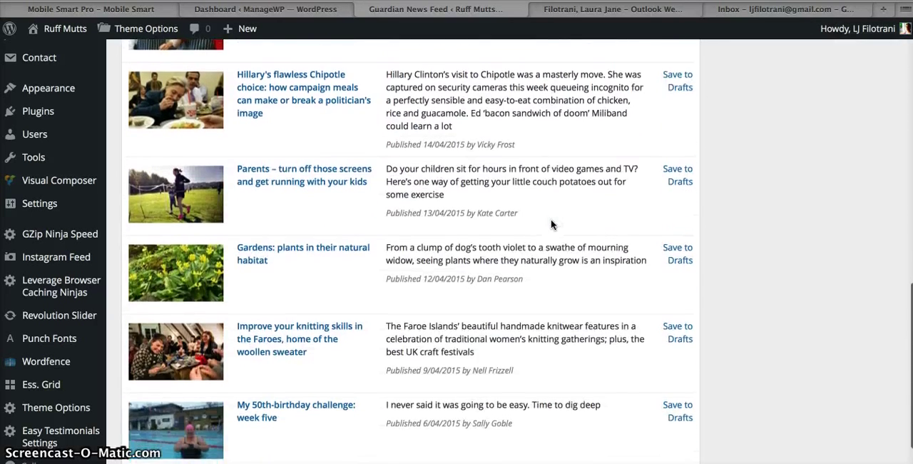
scroll("down", 3)
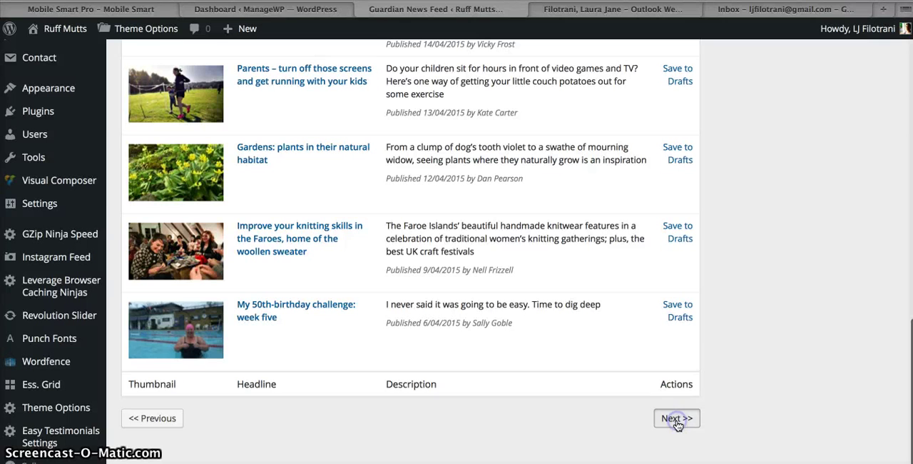
Advance two result pages to matches 51-60 and scan for the 'Crufts poisoning' headline
left_click(677, 416)
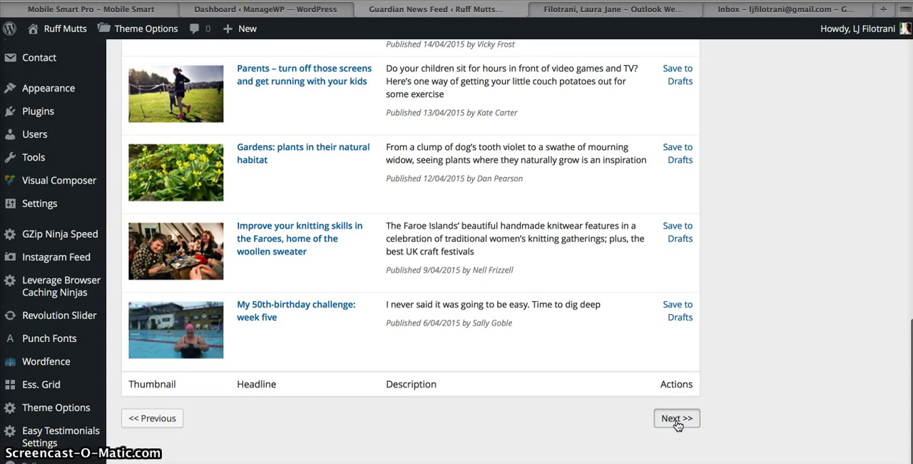
left_click(676, 417)
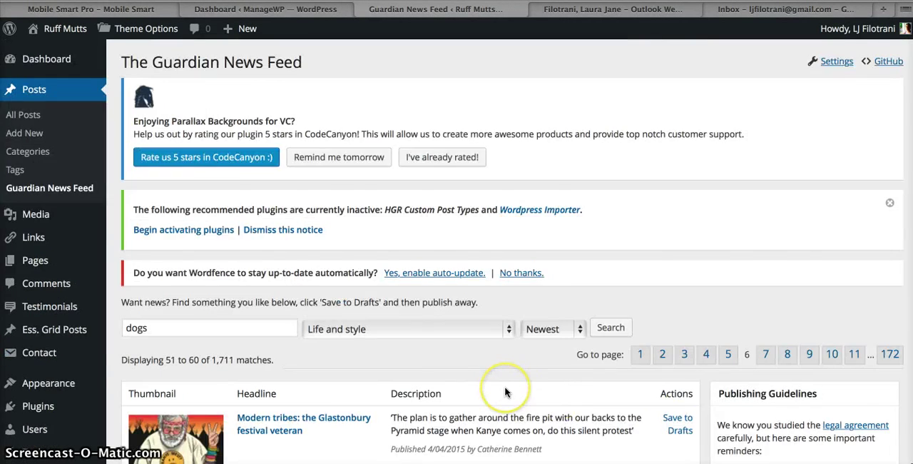
scroll("down", 3)
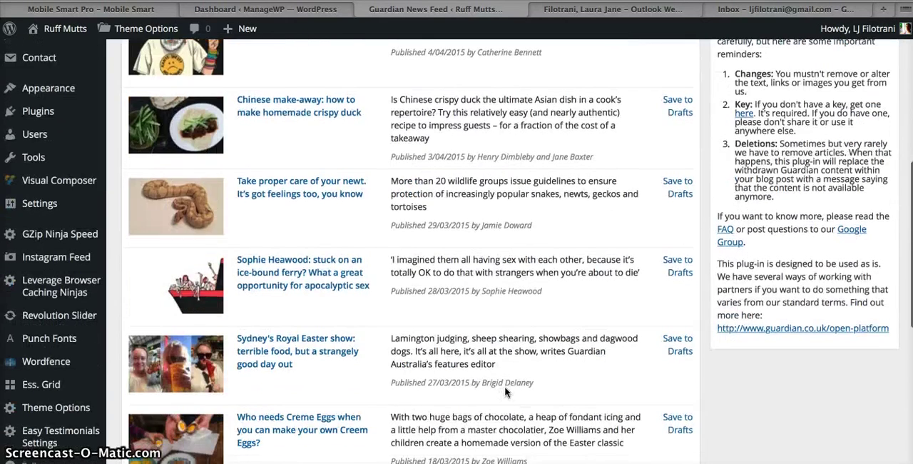
scroll("down", 3)
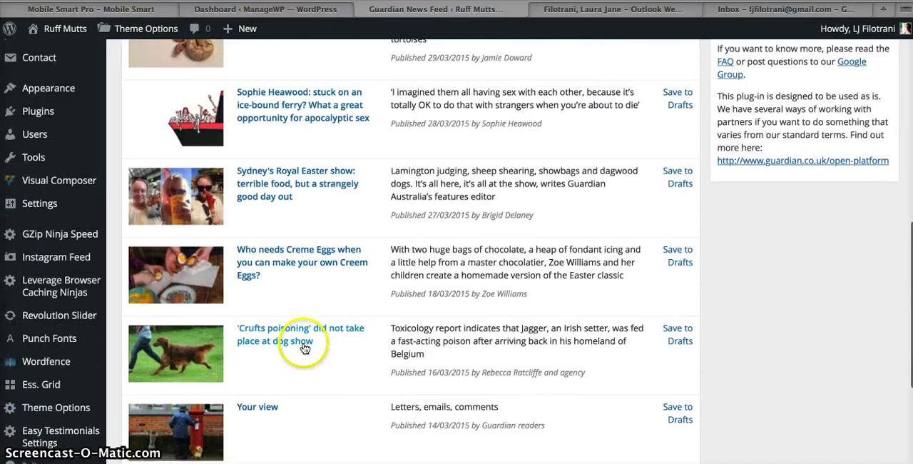
mouse_move(296, 349)
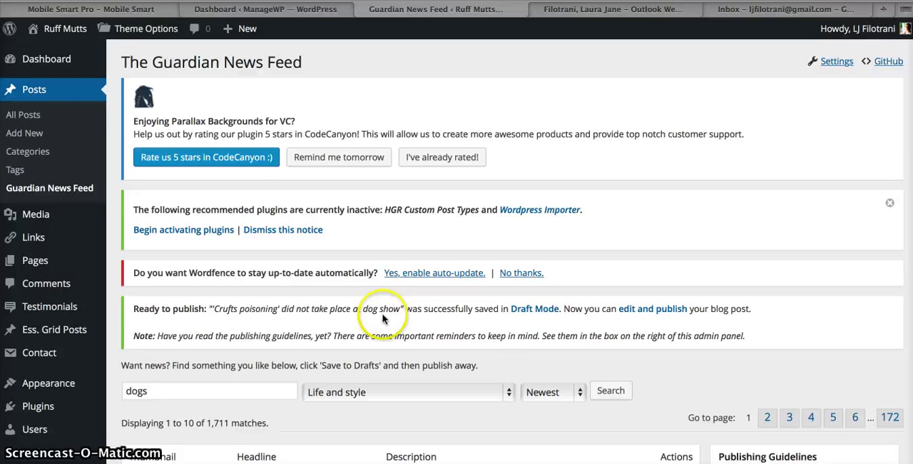
mouse_move(649, 321)
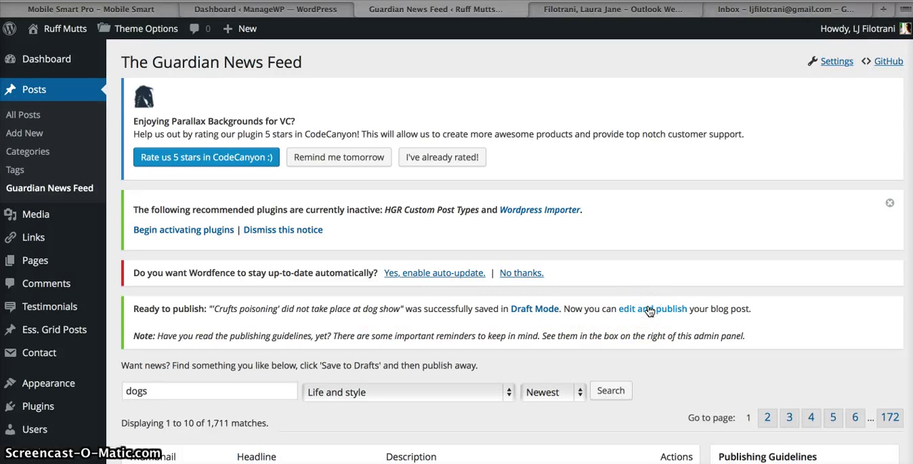
Open the saved 'Crufts poisoning' draft from the notice and review its imported body
left_click(645, 308)
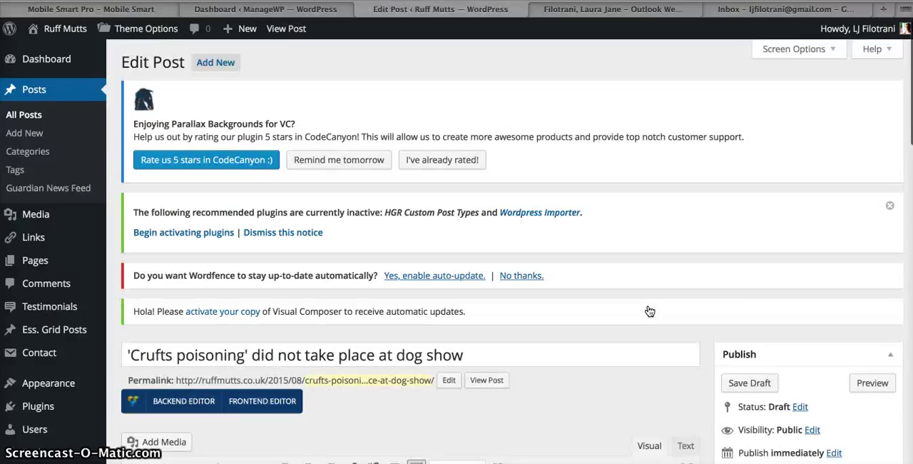
scroll("down", 3)
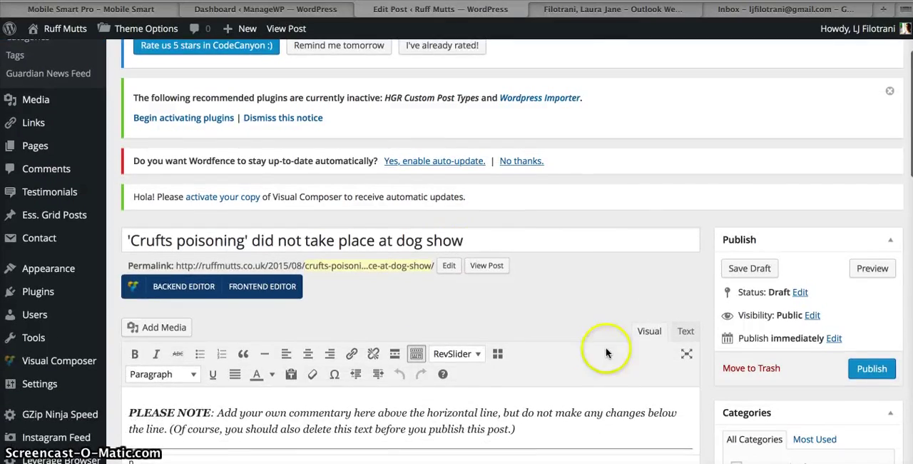
scroll("down", 3)
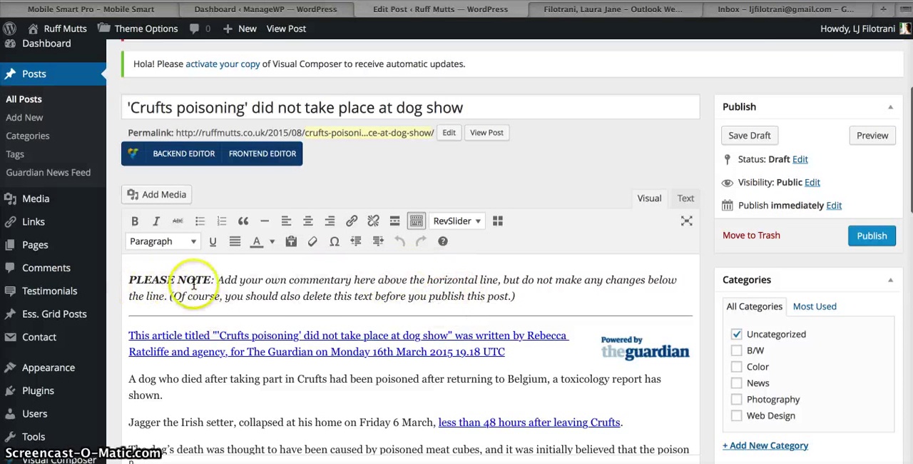
mouse_move(342, 296)
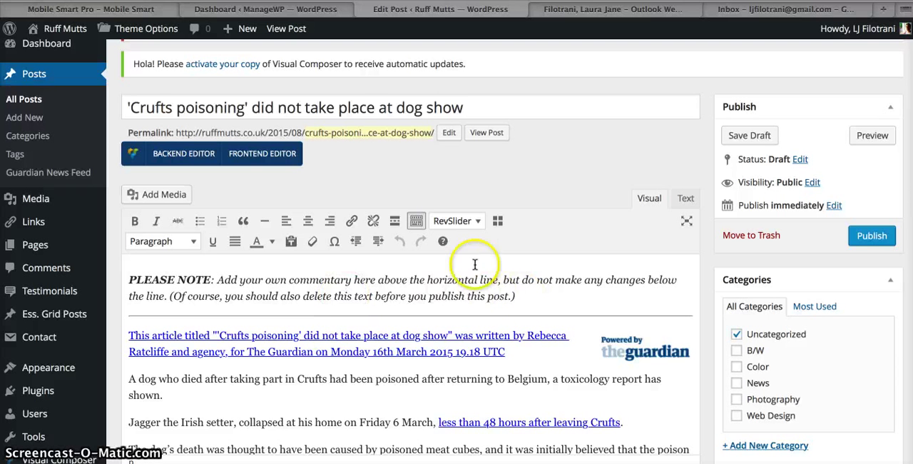
Select the post's whole headline so it can be copied
left_click(365, 107)
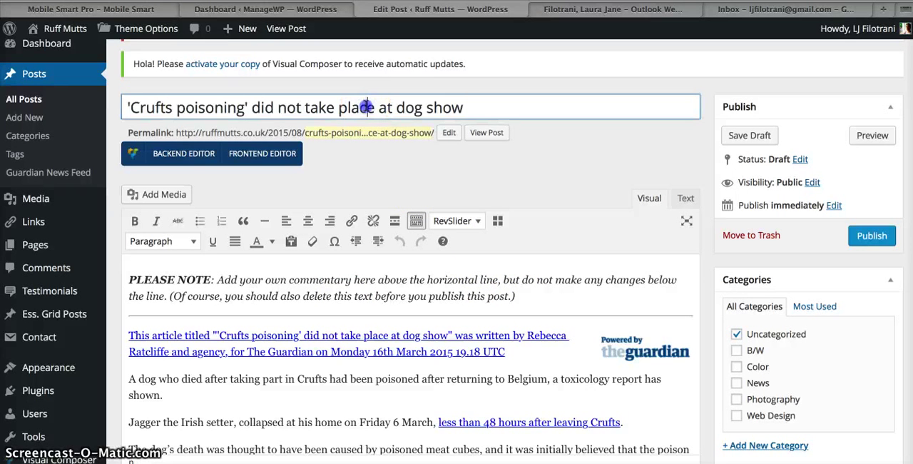
triple_click(294, 107)
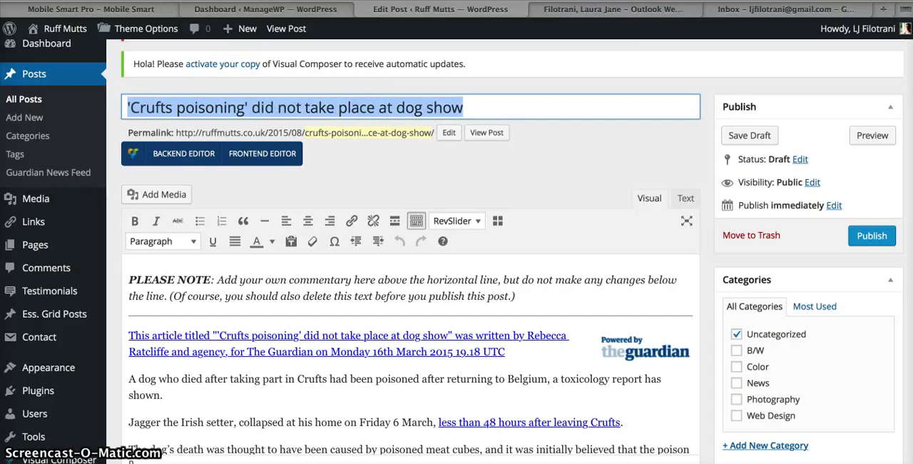
Find the original Guardian article via Google, grab its standfirst about Jagger, and return to the draft
left_click(881, 8)
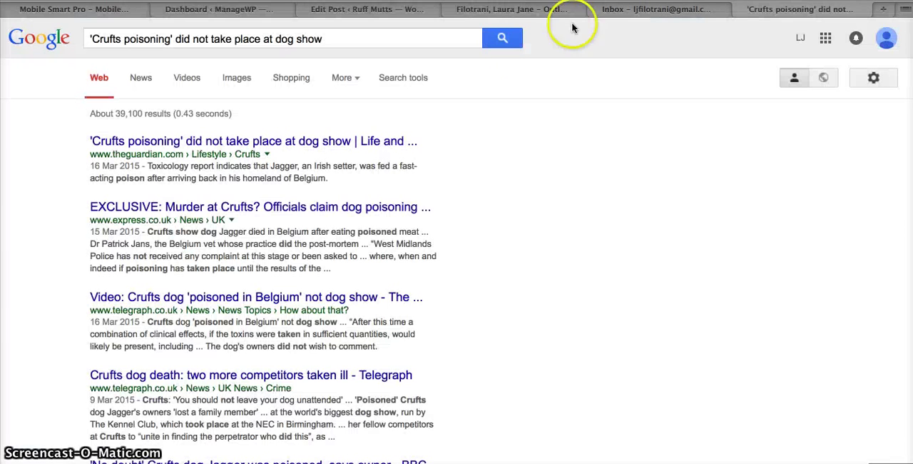
left_click(253, 140)
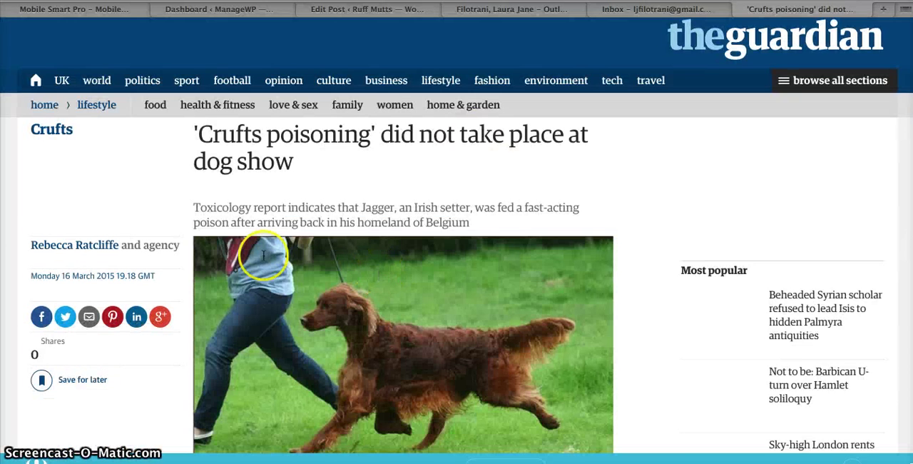
scroll("down", 3)
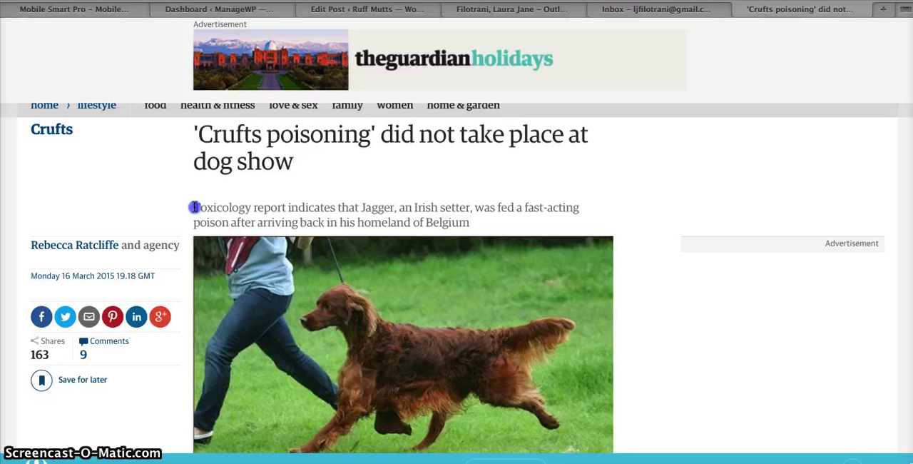
left_click_drag(194, 208, 471, 223)
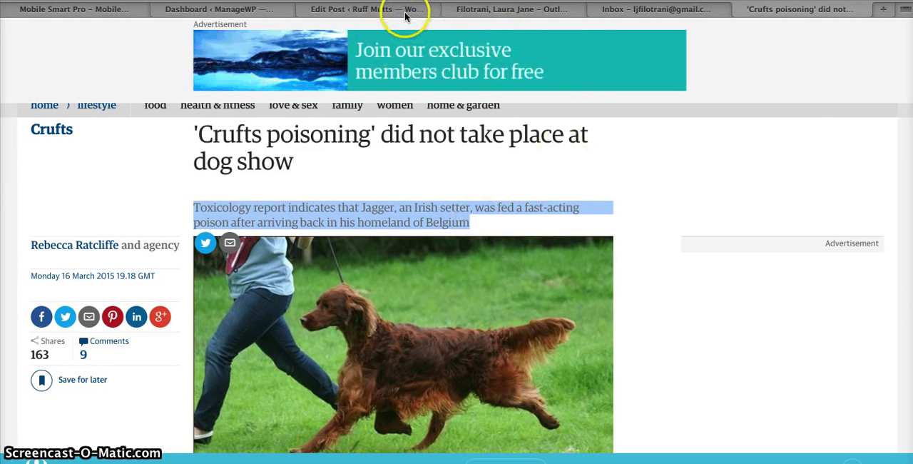
left_click(350, 9)
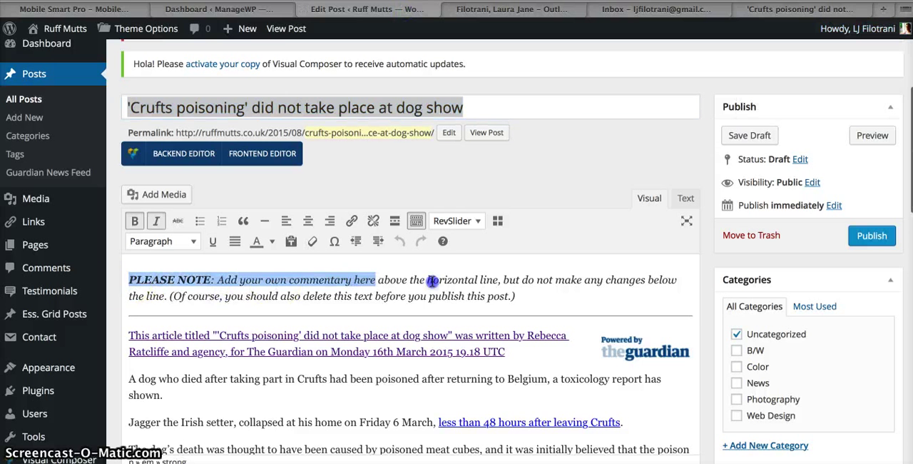
Replace the PLEASE NOTE text with the Jagger toxicology standfirst and style it as Heading 2
type("Toxicology report indicates that Jagger, an Irish setter, was fed a fast-acting poison after arriving back in his homeland of Belgium")
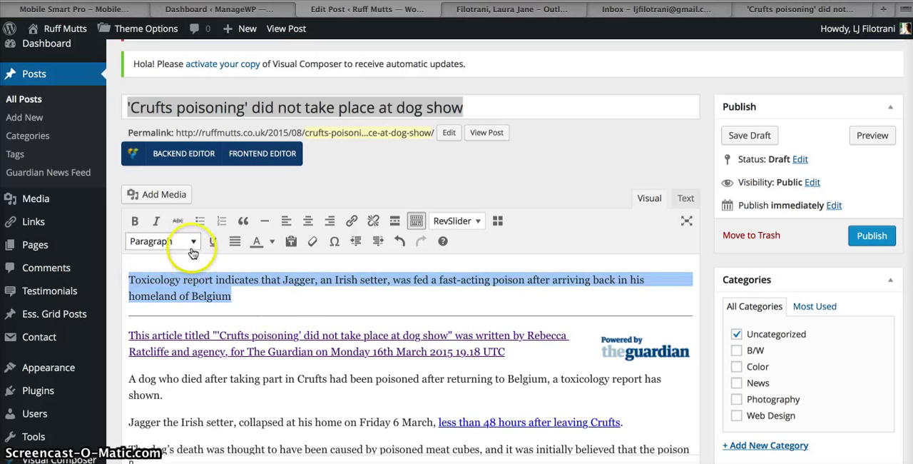
left_click(162, 240)
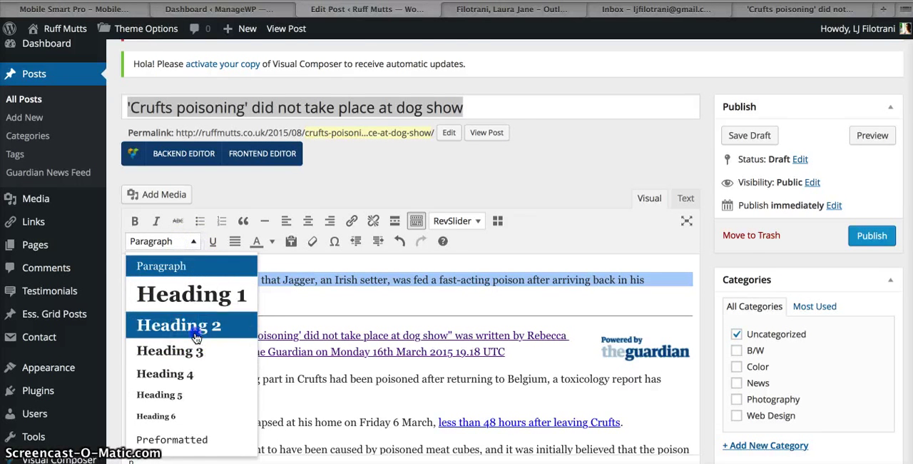
left_click(180, 324)
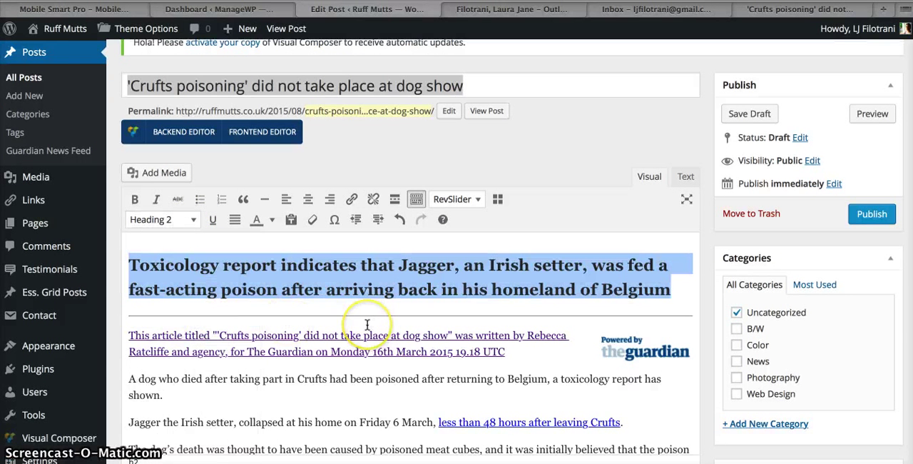
scroll("down", 3)
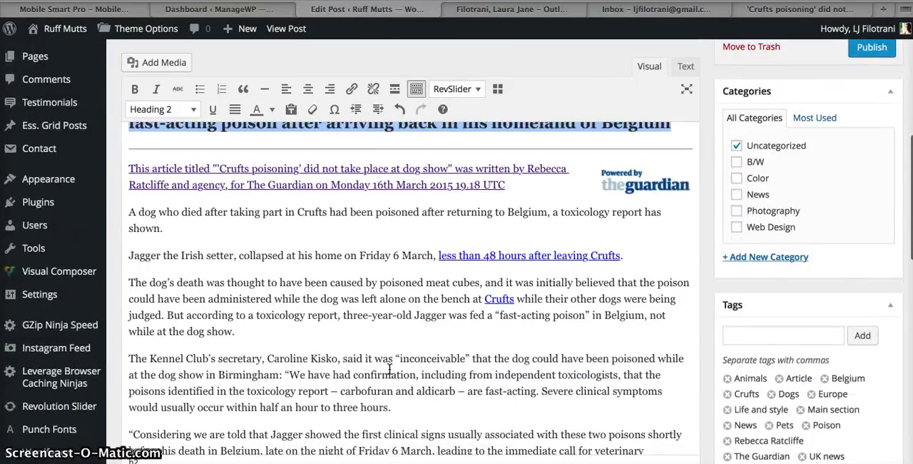
scroll("down", 3)
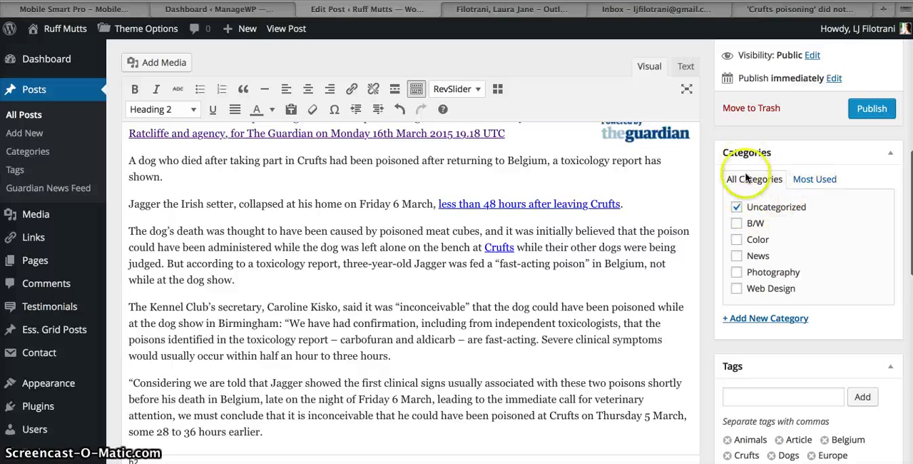
File the post under News instead of Uncategorized, check the Guardian article, and start choosing a featured image
left_click(736, 256)
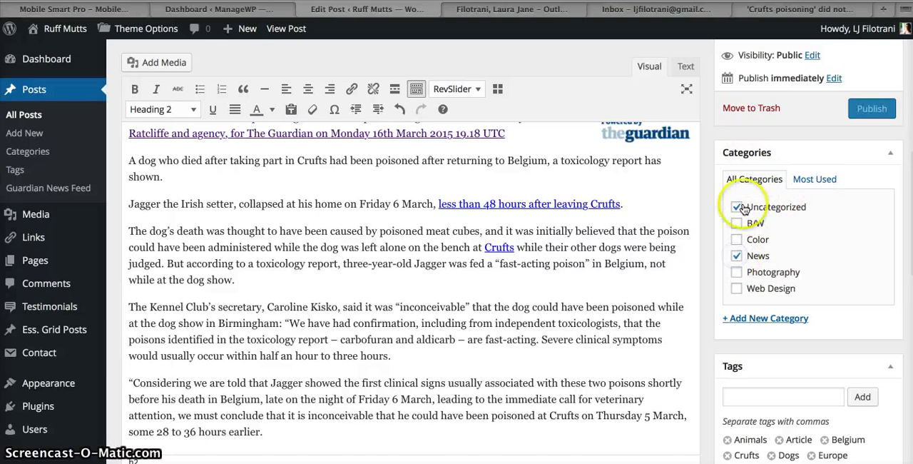
left_click(736, 207)
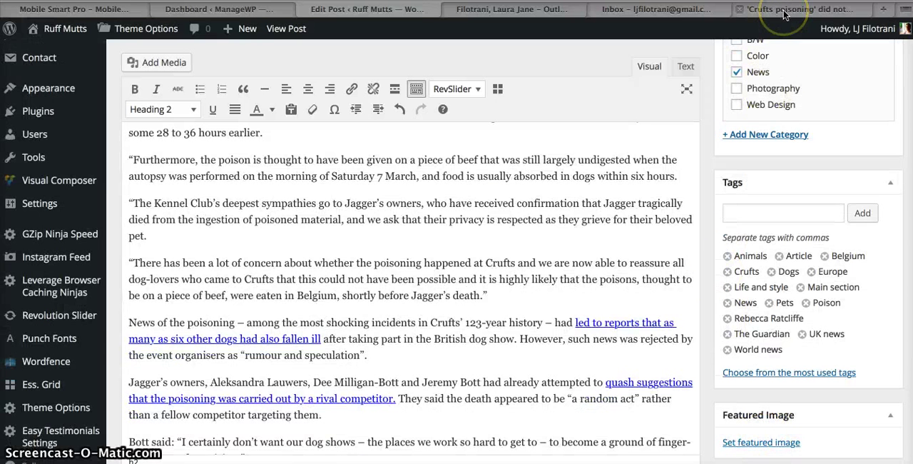
left_click(799, 9)
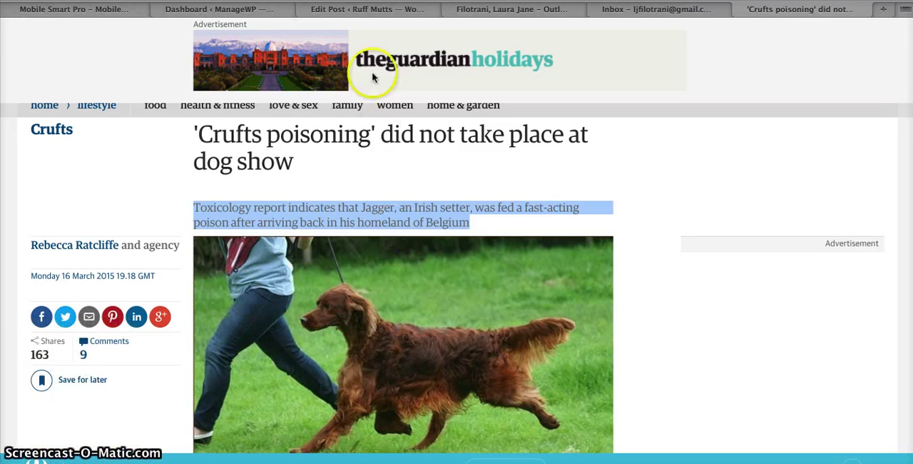
left_click(365, 9)
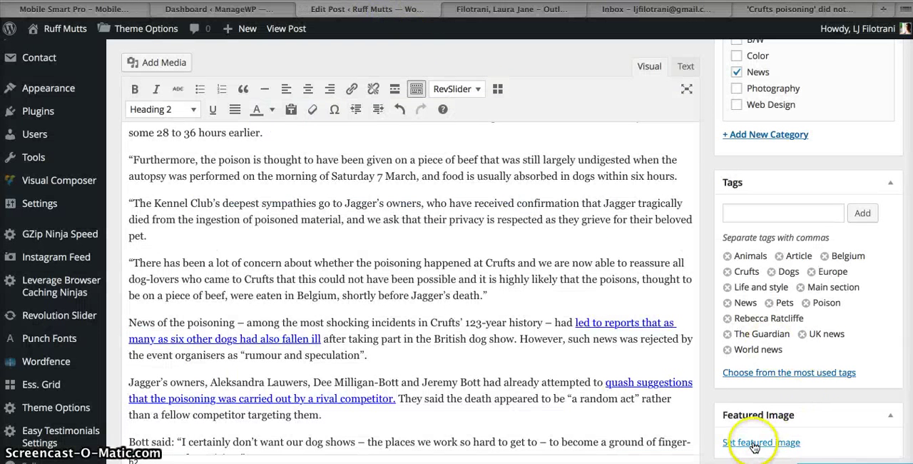
left_click(762, 442)
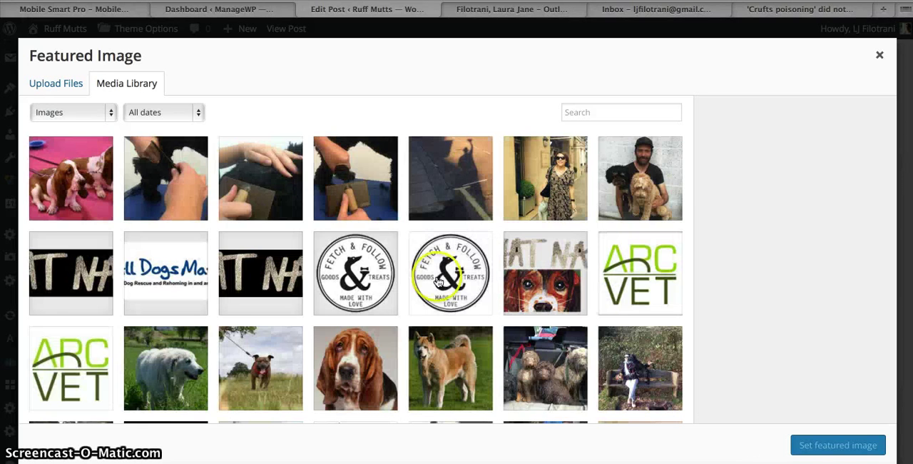
Upload the long-named setter JPEG from the Desktop to the media library and view it
left_click(56, 82)
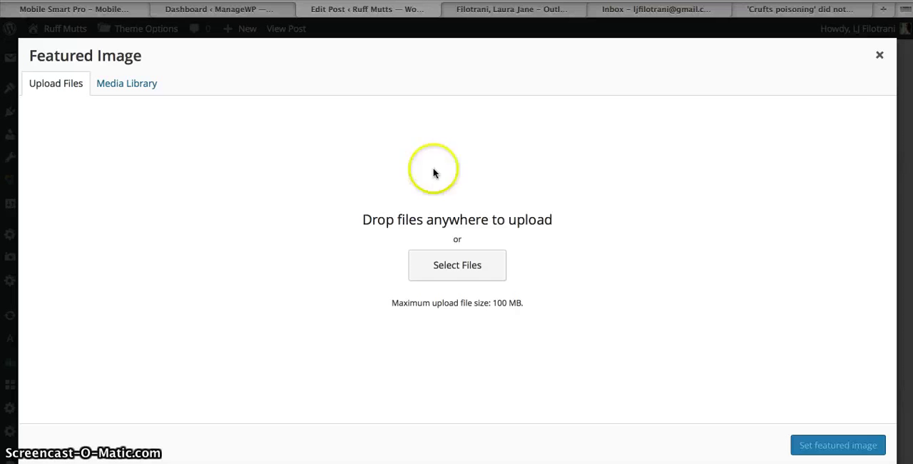
left_click(456, 265)
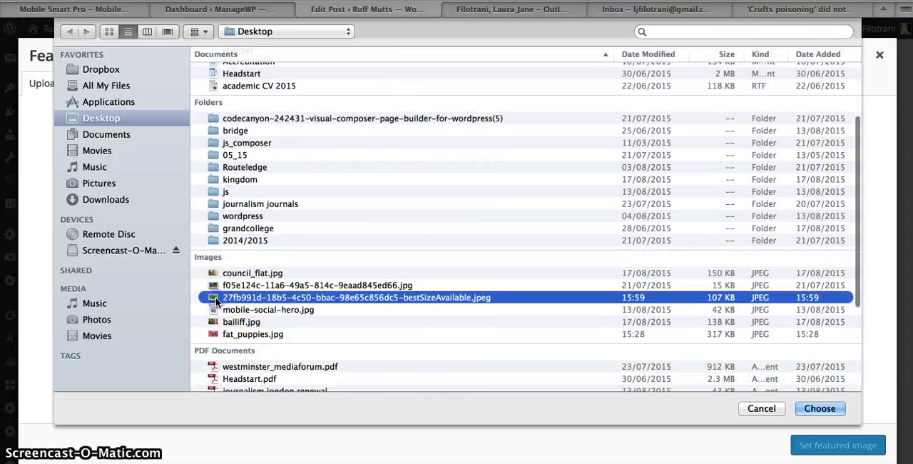
left_click(818, 408)
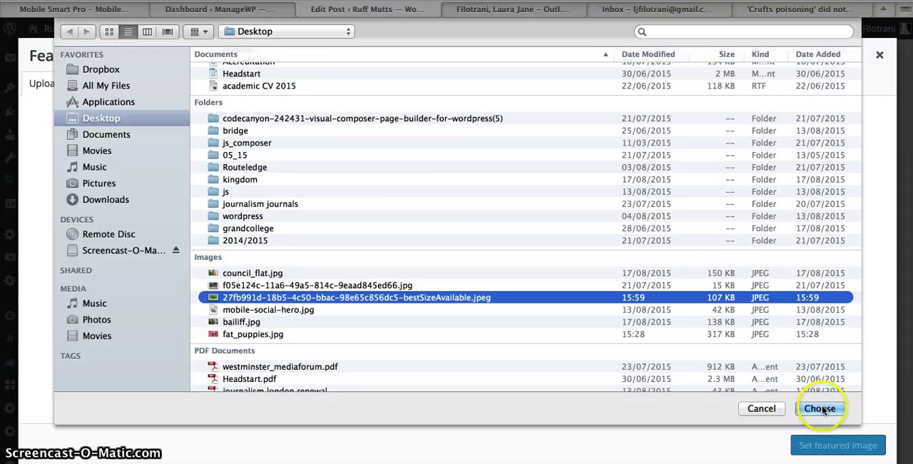
left_click(818, 408)
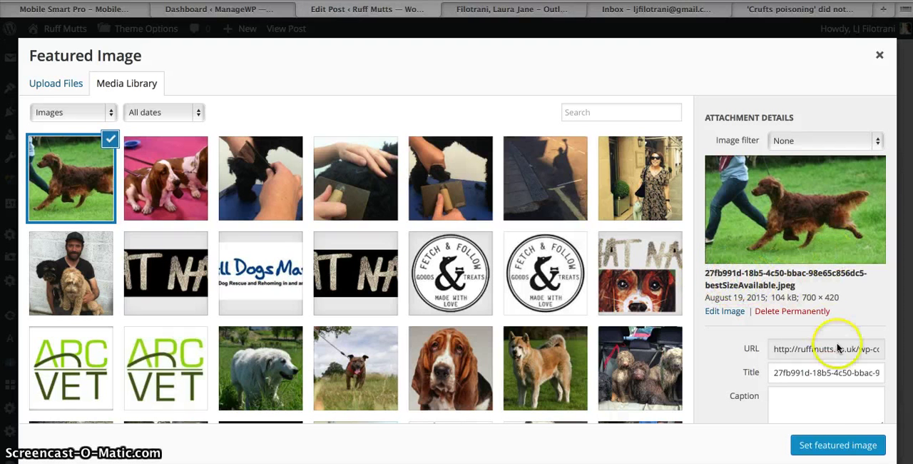
left_click(878, 54)
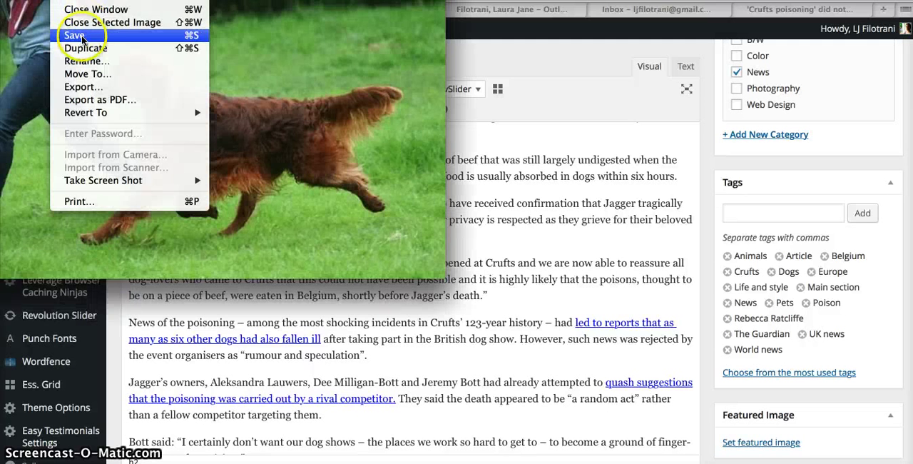
Save the red setter photo as a file from Preview
left_click(74, 34)
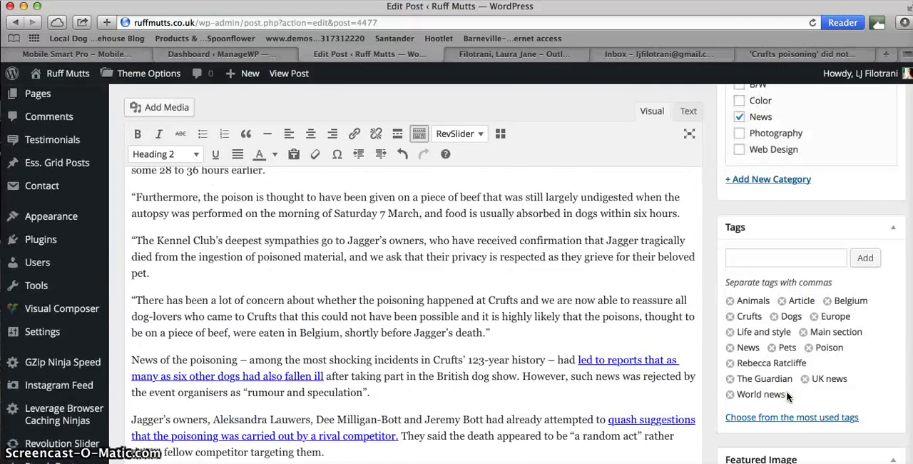
Upload crufts.jpeg from the Desktop and make it the post's featured image
scroll("down", 3)
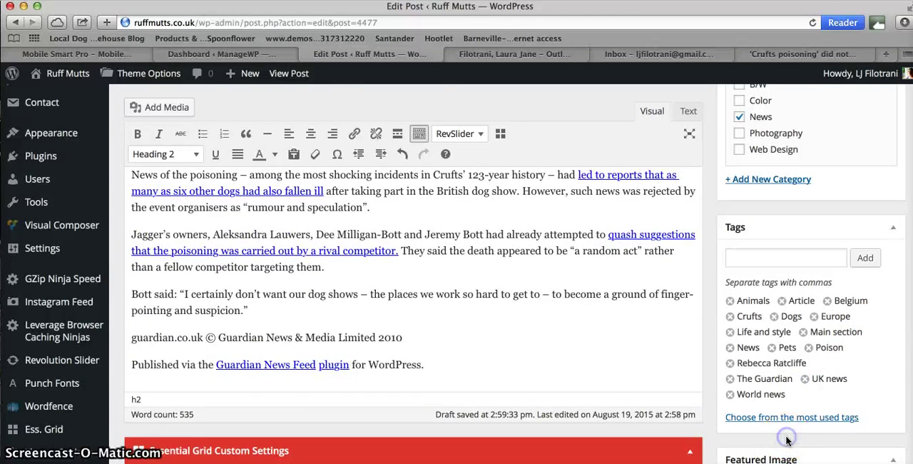
scroll("down", 3)
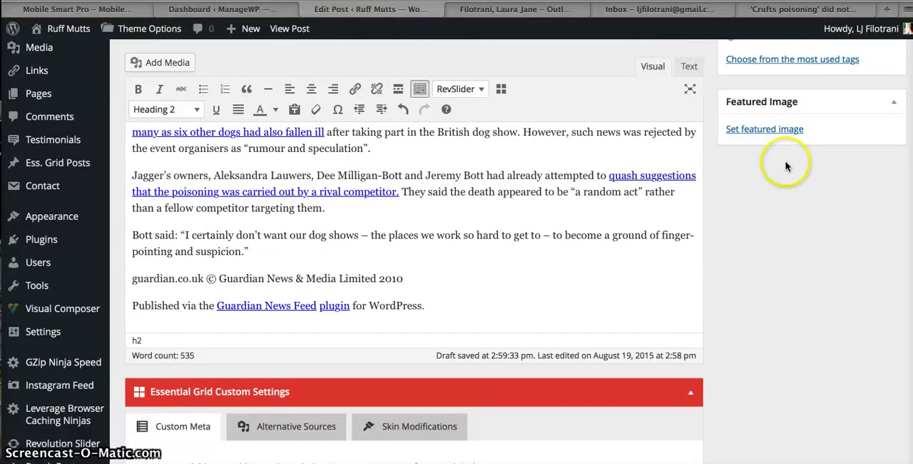
left_click(764, 128)
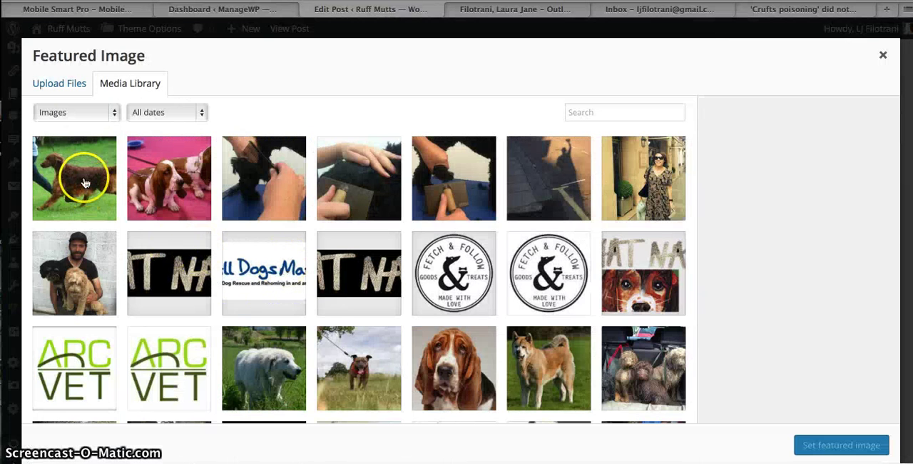
left_click(60, 82)
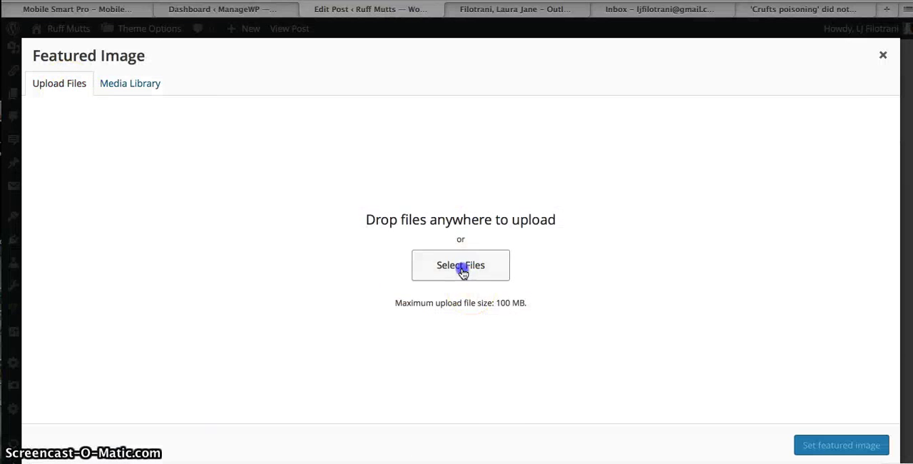
left_click(460, 266)
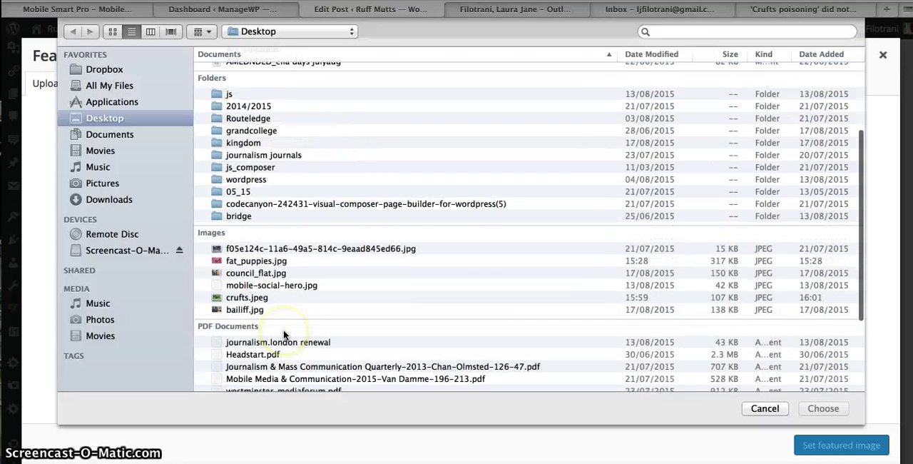
left_click(246, 285)
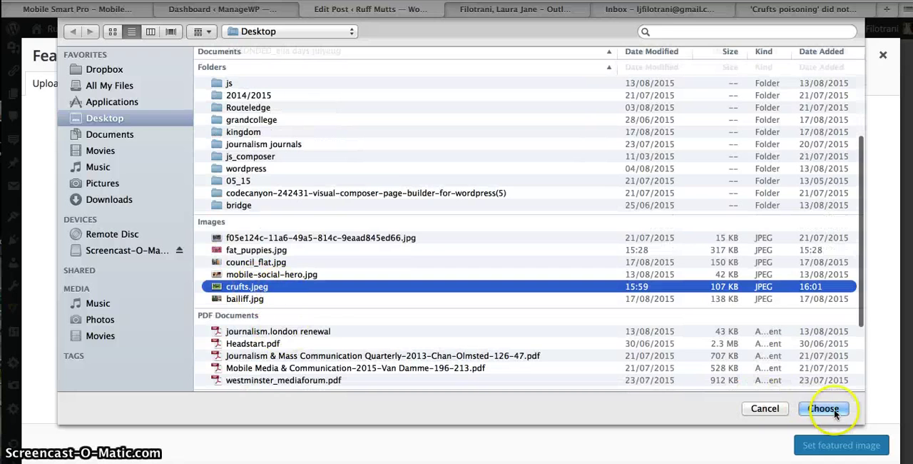
left_click(824, 408)
type("crufts")
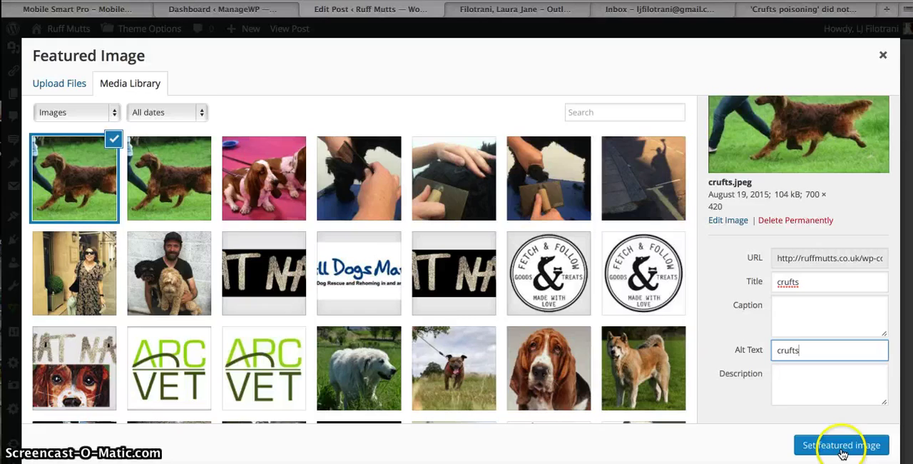
left_click(842, 445)
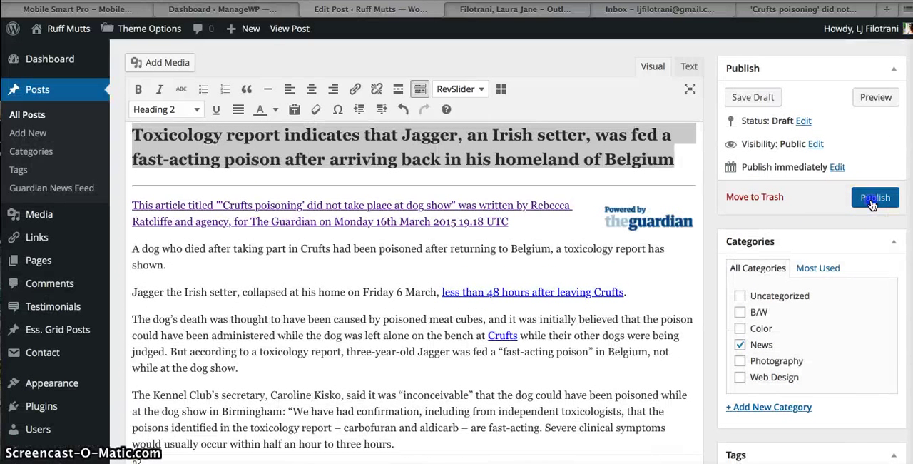
Publish the 'Crufts poisoning' post and view it live on the Ruff Mutts site
left_click(876, 197)
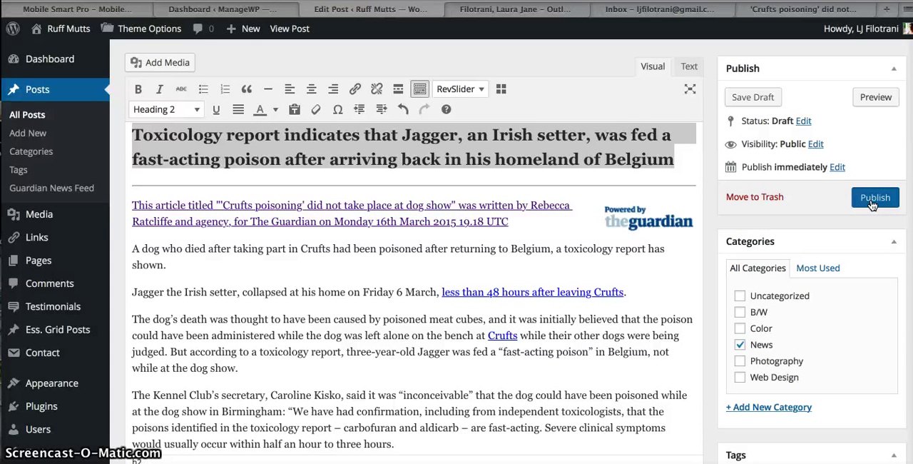
left_click(876, 197)
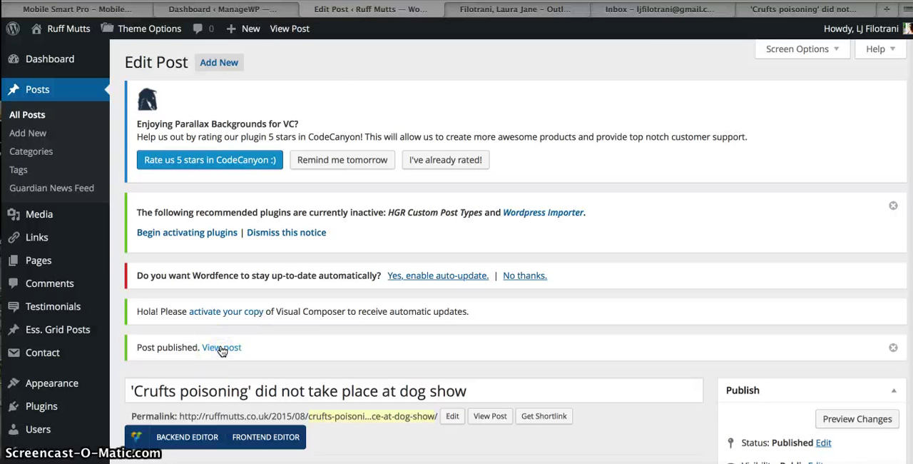
left_click(222, 347)
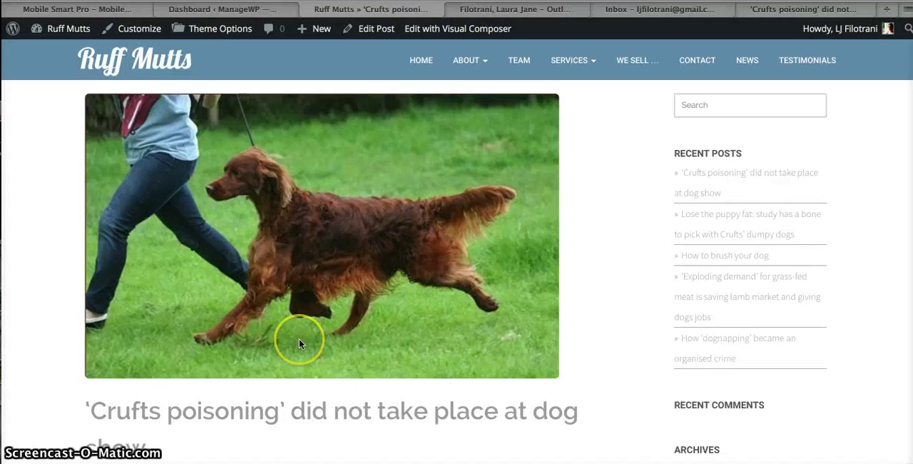
scroll("down", 3)
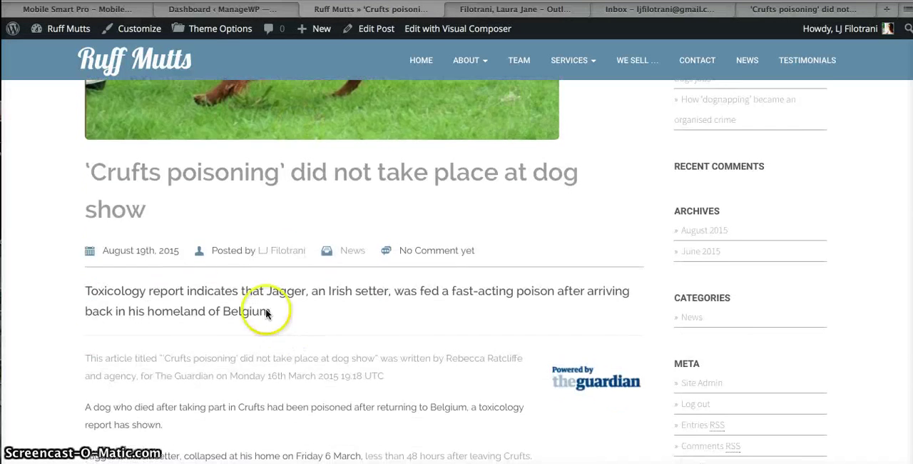
scroll("down", 3)
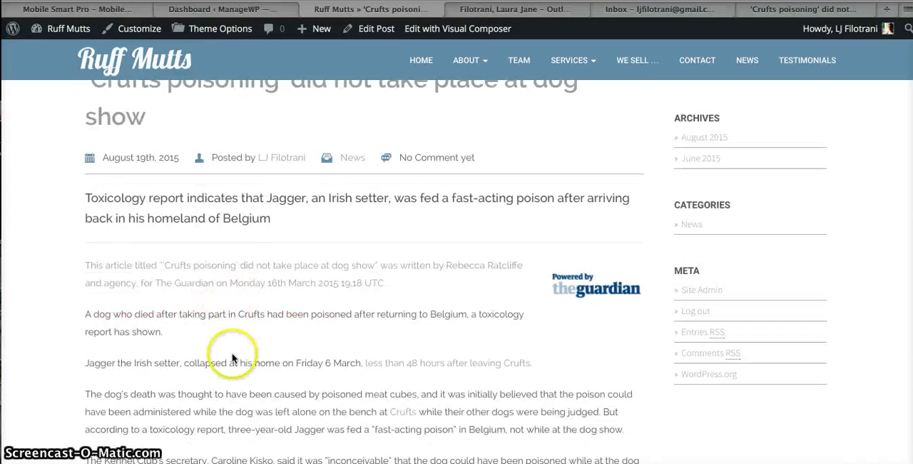
scroll("down", 3)
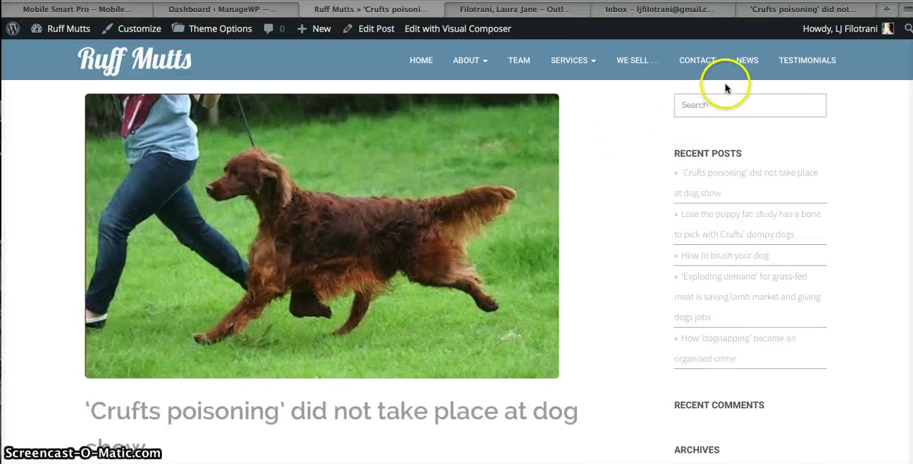
Check the live News page shows the Crufts article at the top
left_click(748, 60)
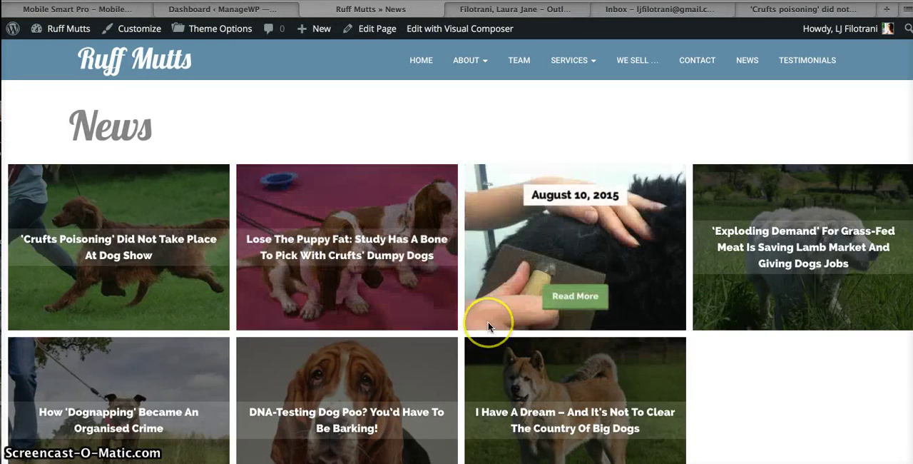
scroll("down", 3)
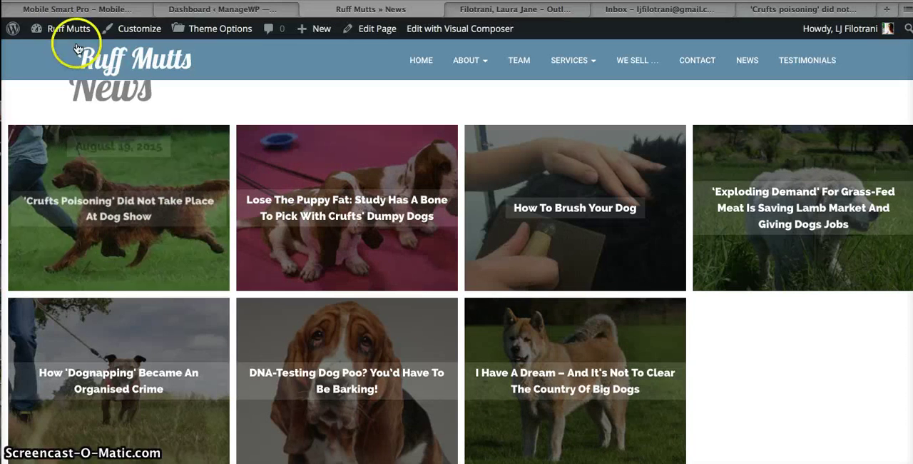
Return via the admin bar to the Dashboard and the All Posts list
left_click(69, 29)
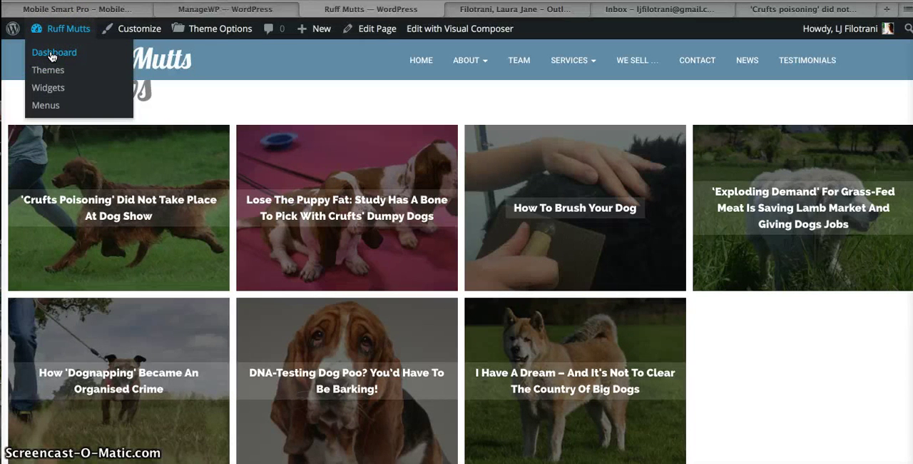
left_click(54, 52)
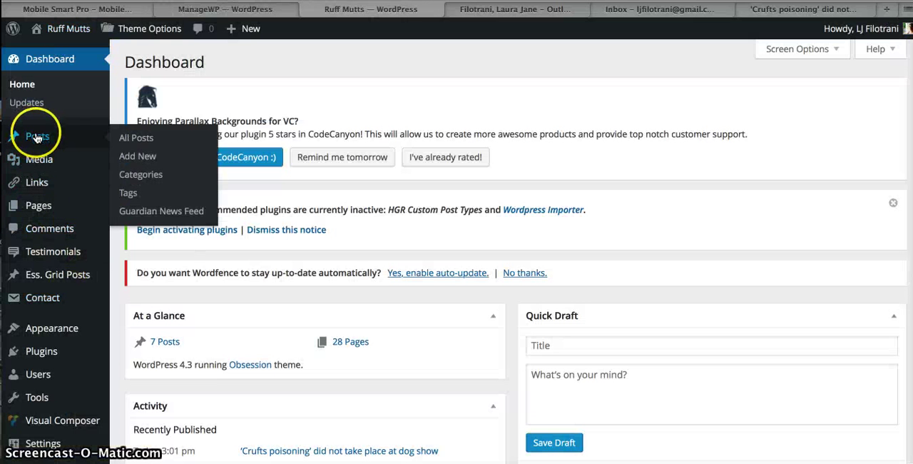
mouse_move(135, 137)
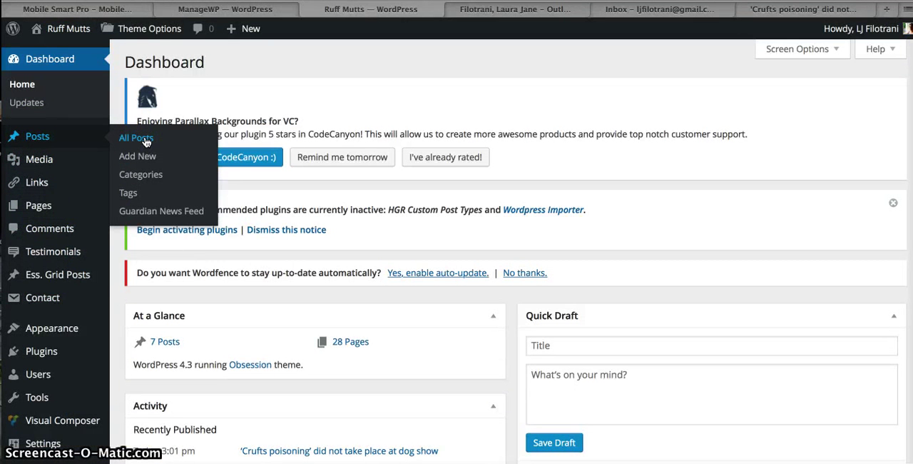
left_click(135, 136)
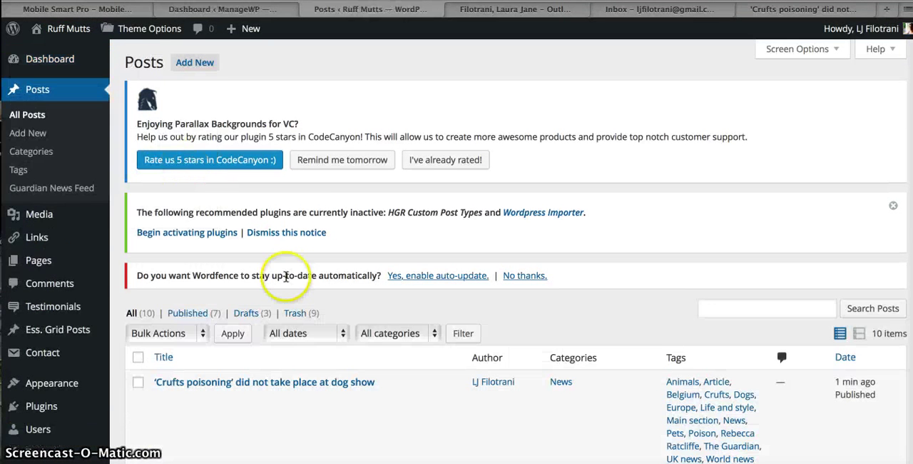
scroll("down", 3)
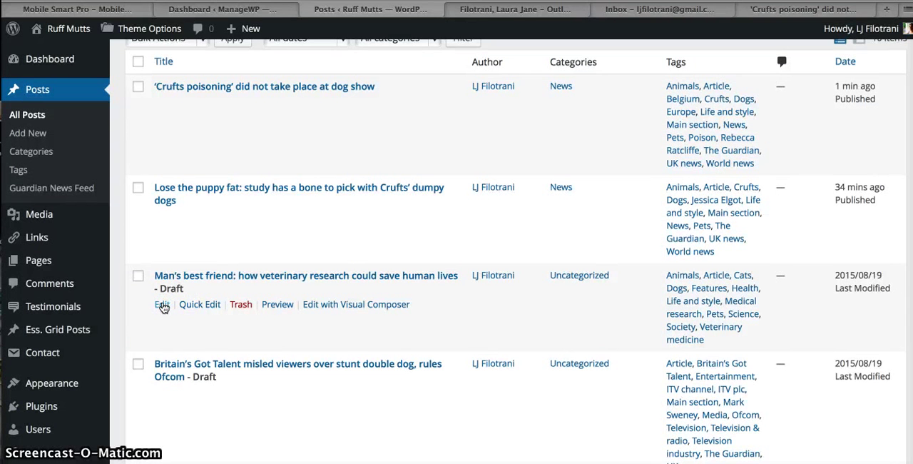
Edit the 'Man's best friend' draft and copy the Guardian article's standfirst from its page
left_click(161, 304)
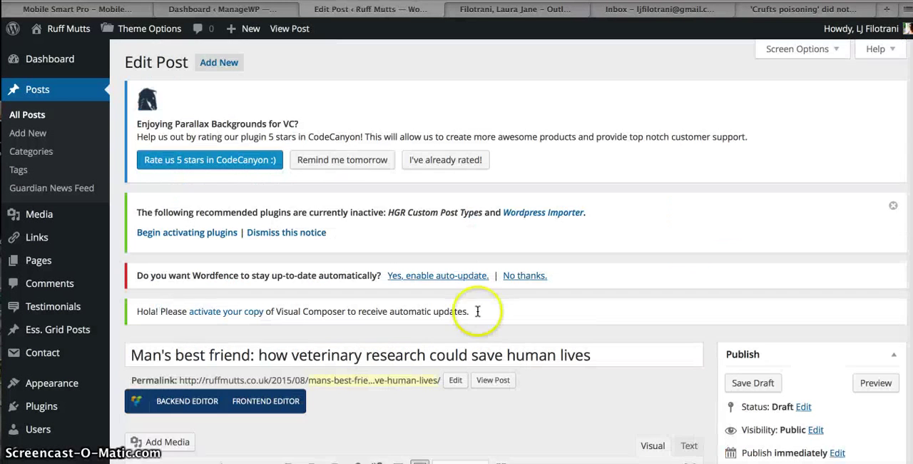
scroll("down", 3)
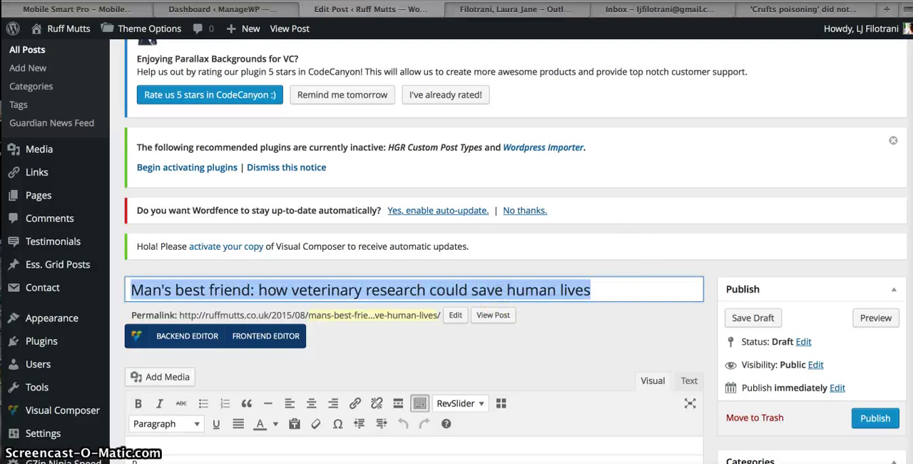
left_click(802, 8)
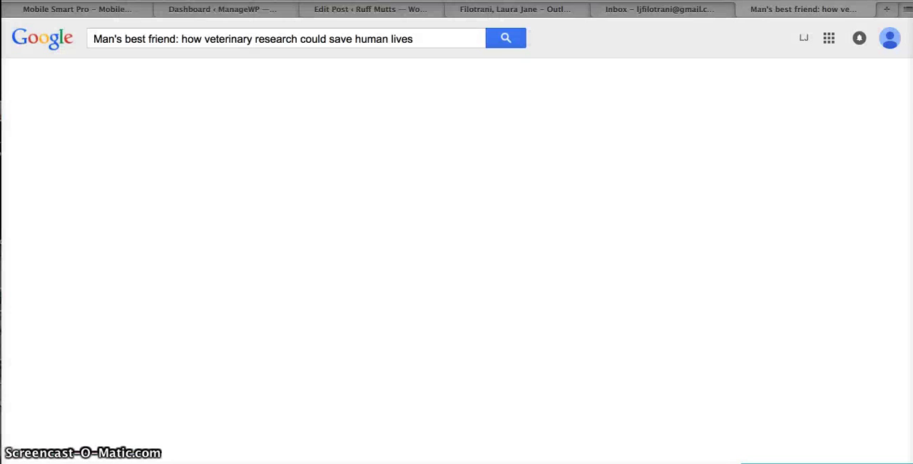
left_click(802, 8)
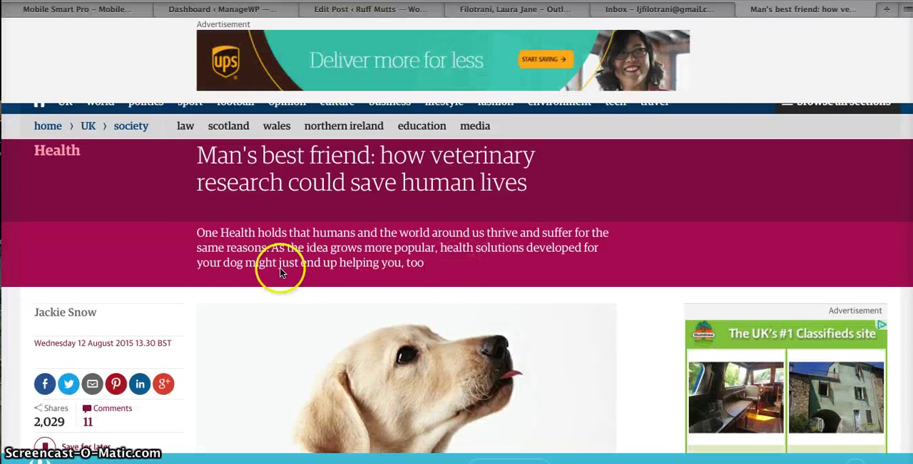
left_click_drag(197, 233, 421, 249)
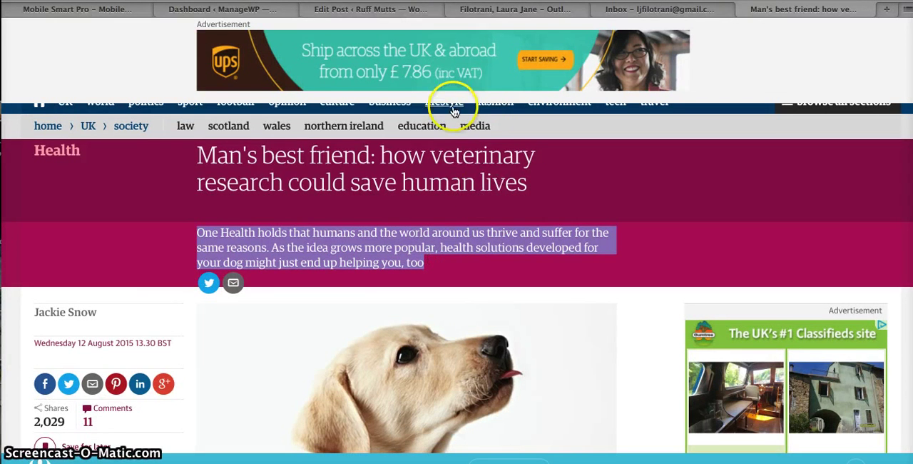
left_click(368, 8)
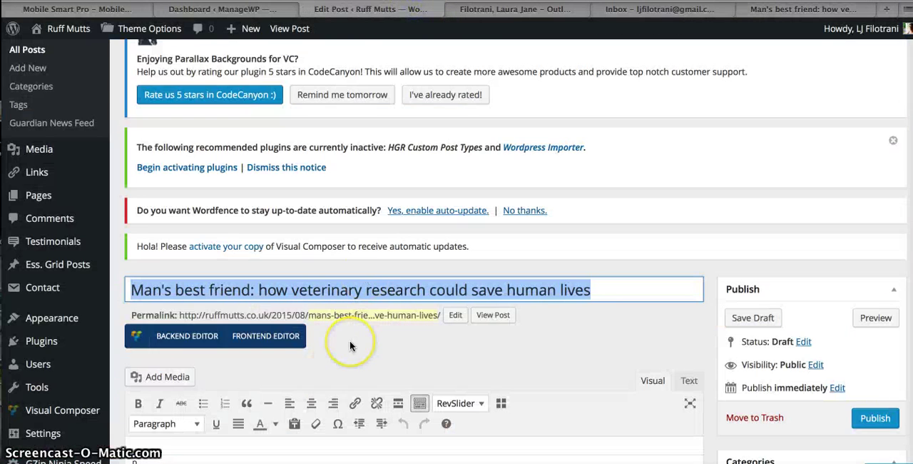
Make the pasted standfirst a Heading 2 intro and file the post under News
scroll("down", 3)
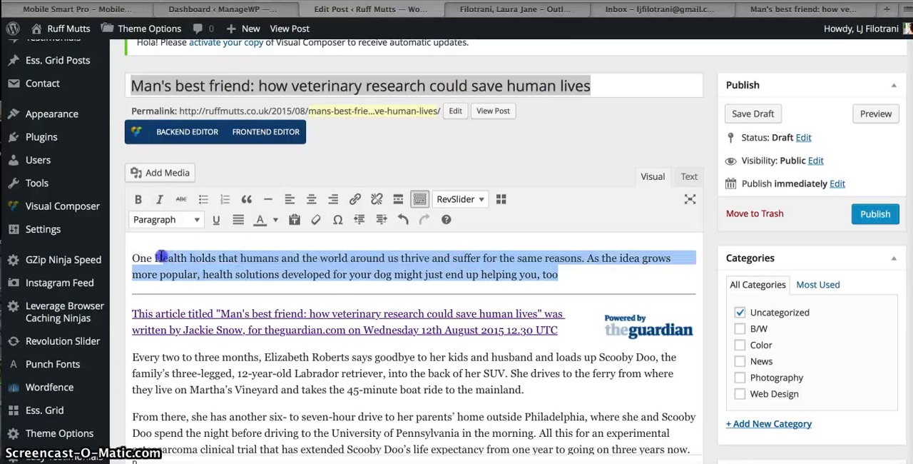
left_click(166, 220)
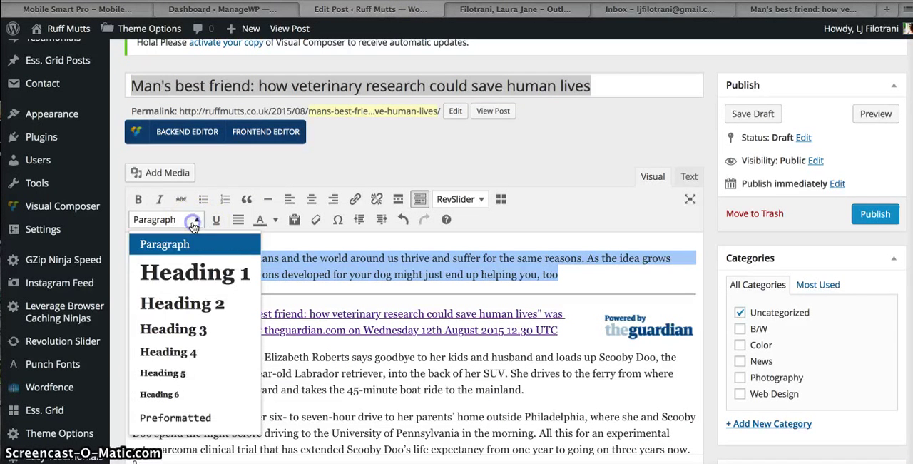
left_click(183, 302)
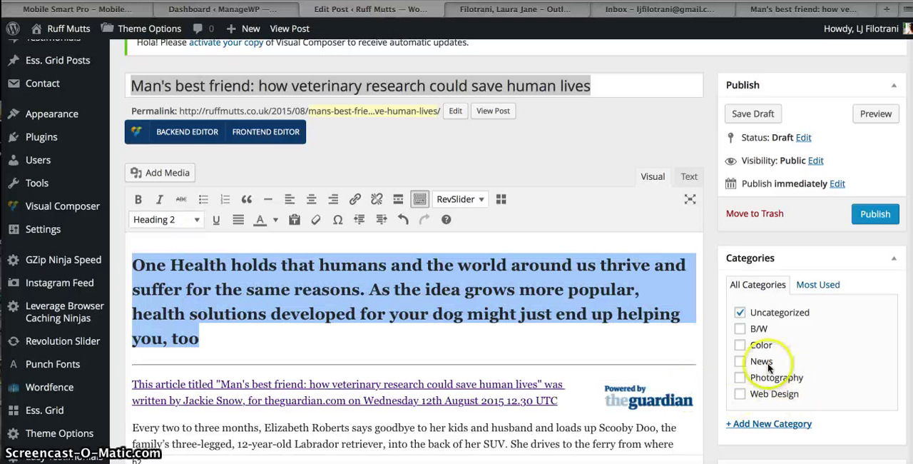
left_click(738, 361)
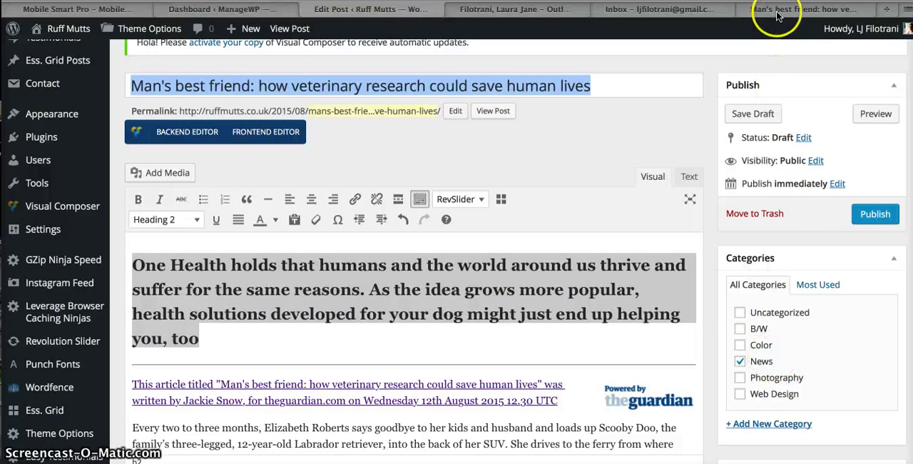
left_click(805, 8)
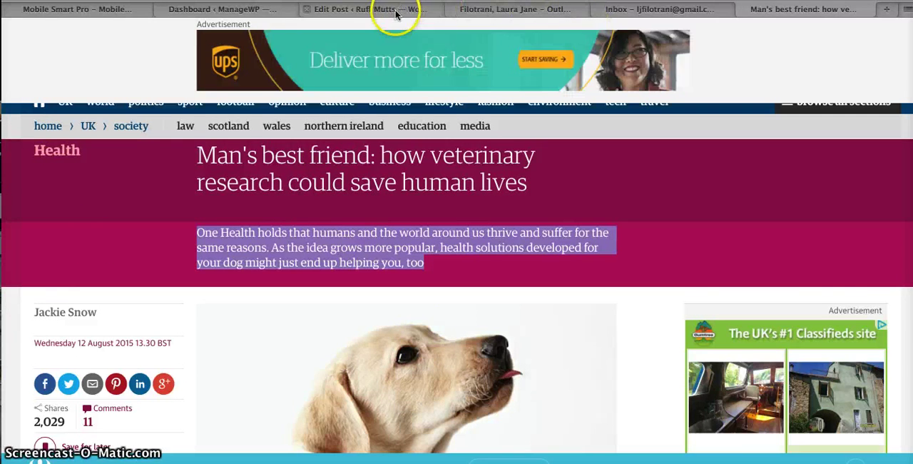
left_click(364, 8)
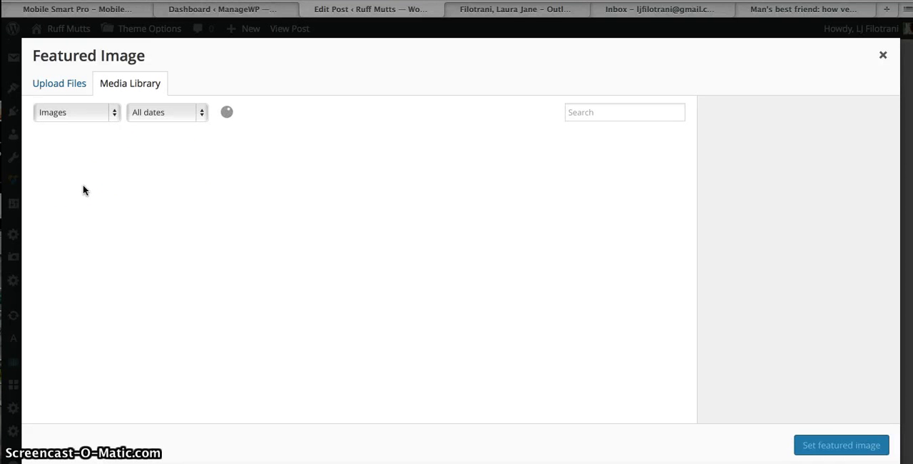
Upload Labrador-puppy-012.jpg with alt text and set it as the featured image
left_click(60, 83)
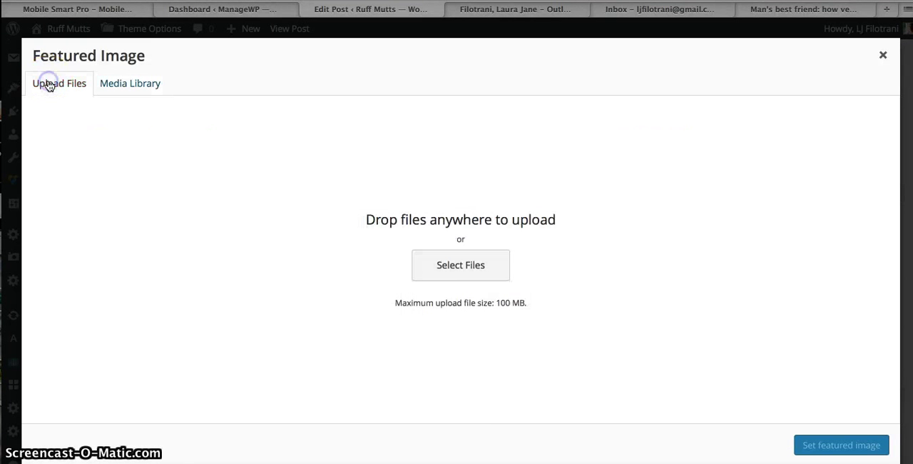
left_click(459, 266)
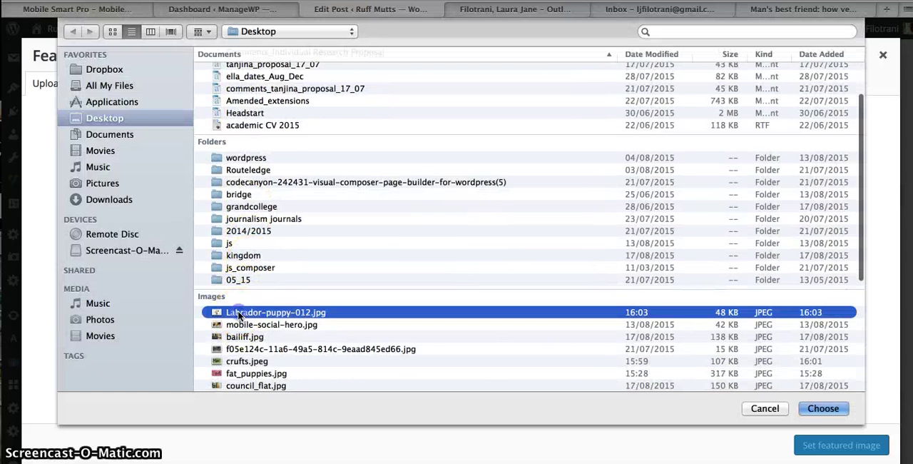
left_click(823, 408)
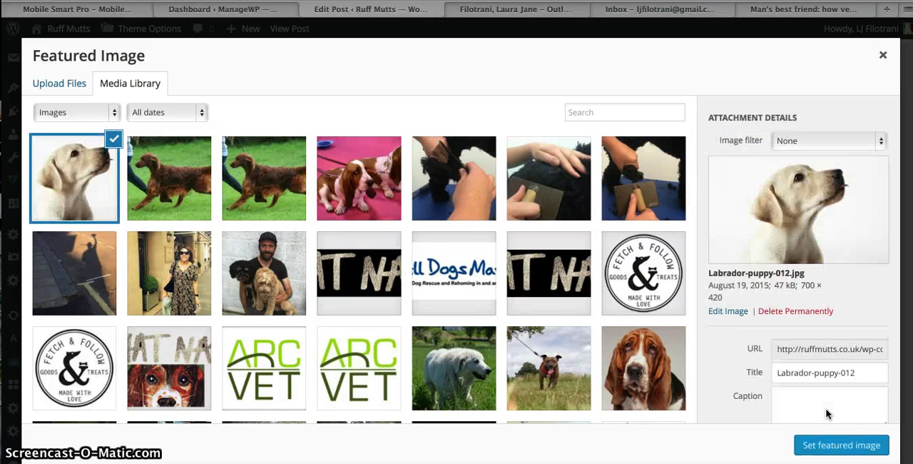
left_click(804, 372)
type("Labrador-puppy-012")
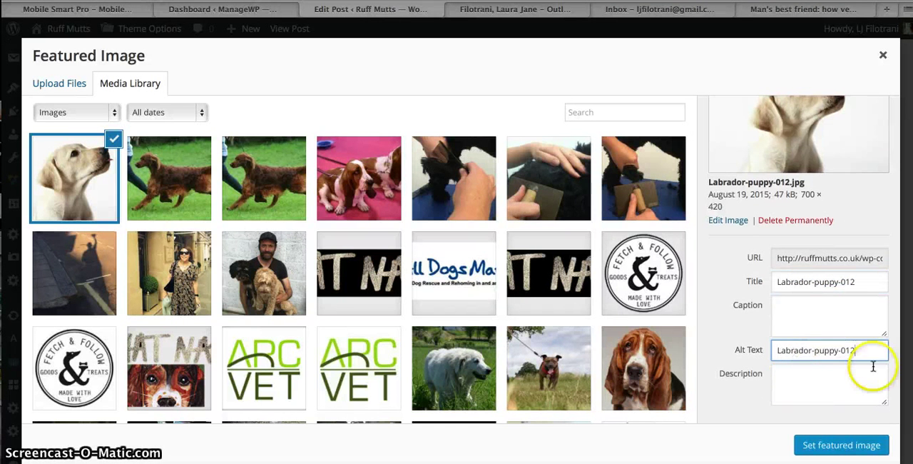
left_click(827, 351)
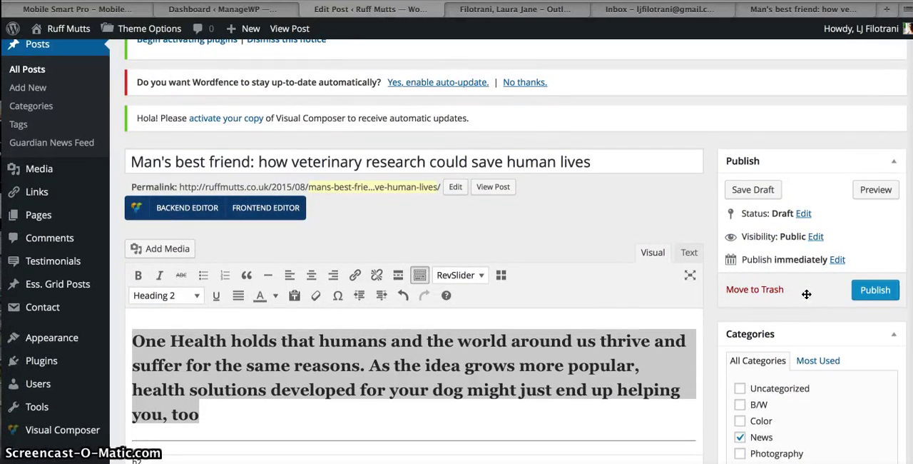
mouse_move(837, 262)
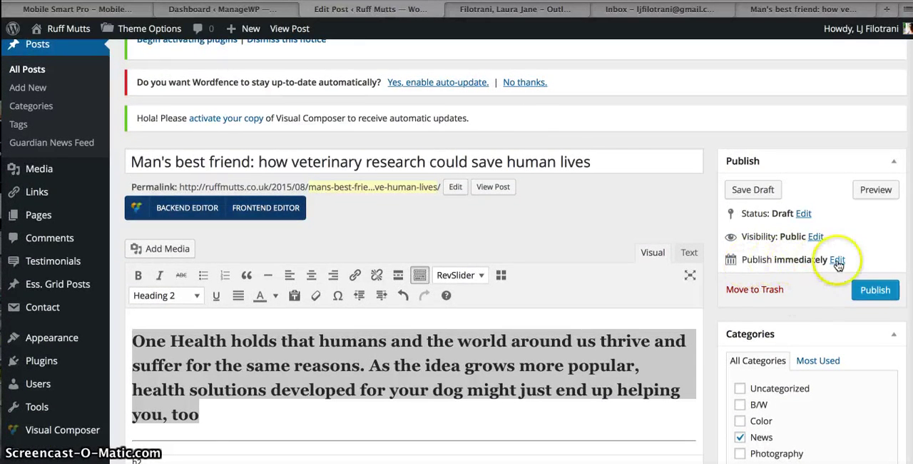
Schedule the post for 20 August 2015 at 15:02 instead of publishing immediately
left_click(835, 259)
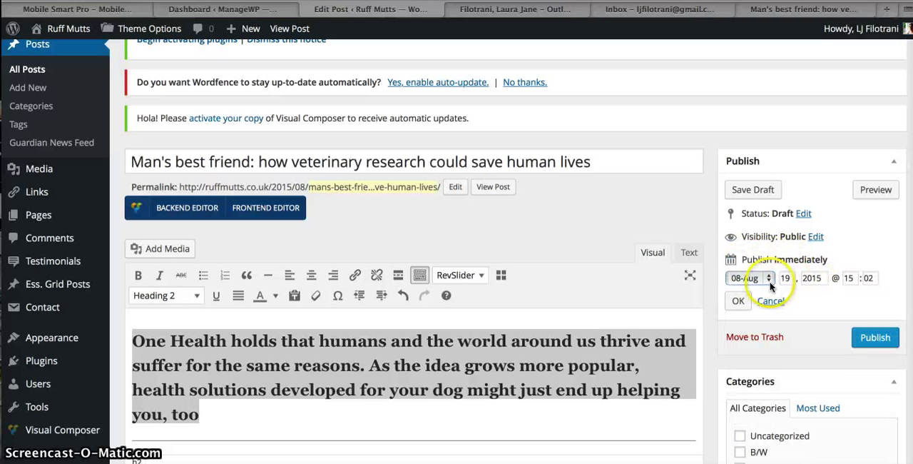
left_click(744, 277)
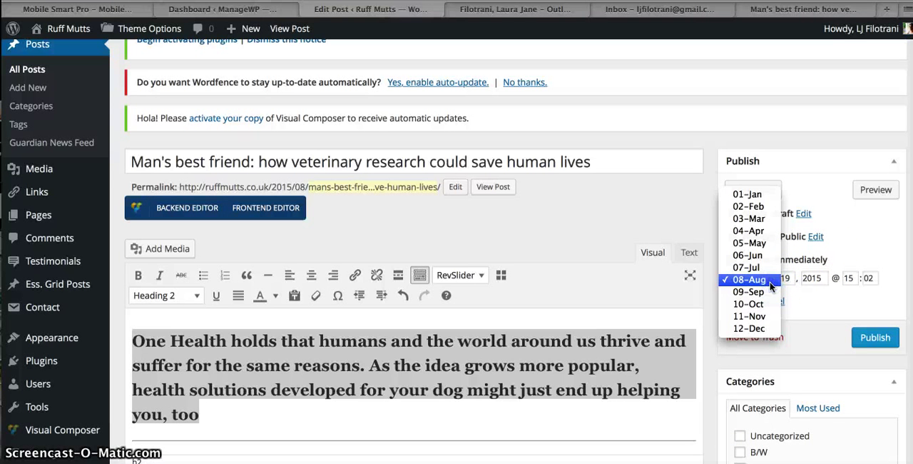
left_click(747, 279)
type("20")
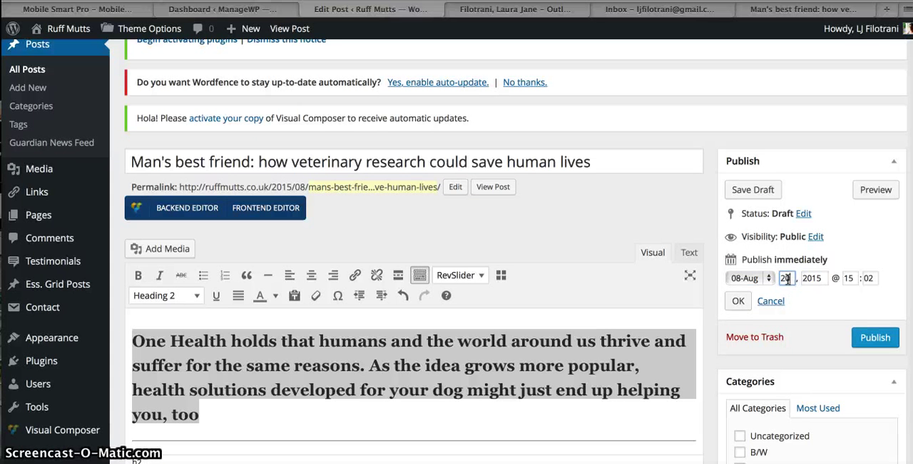
left_click(737, 300)
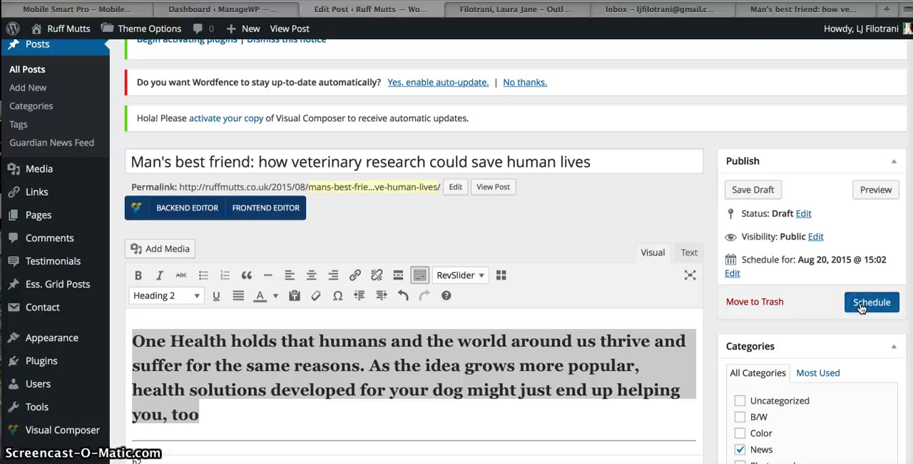
left_click(870, 302)
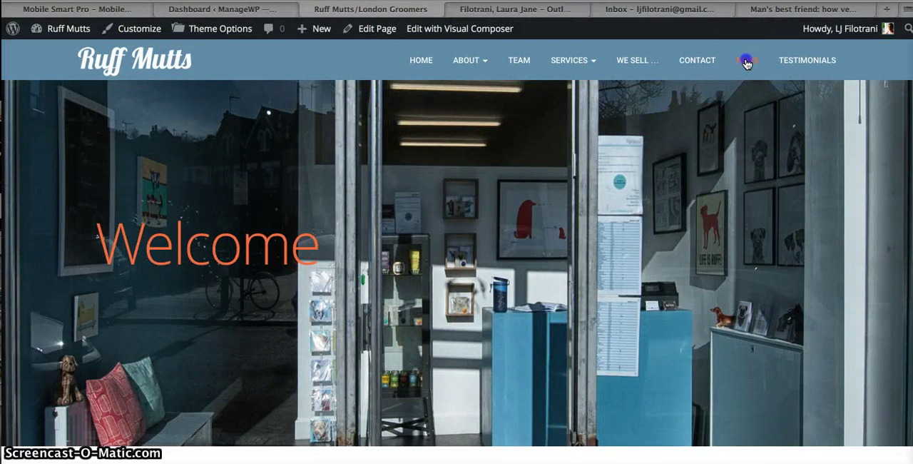
Open the August 19 'Crufts poisoning' article from the live News page
left_click(745, 60)
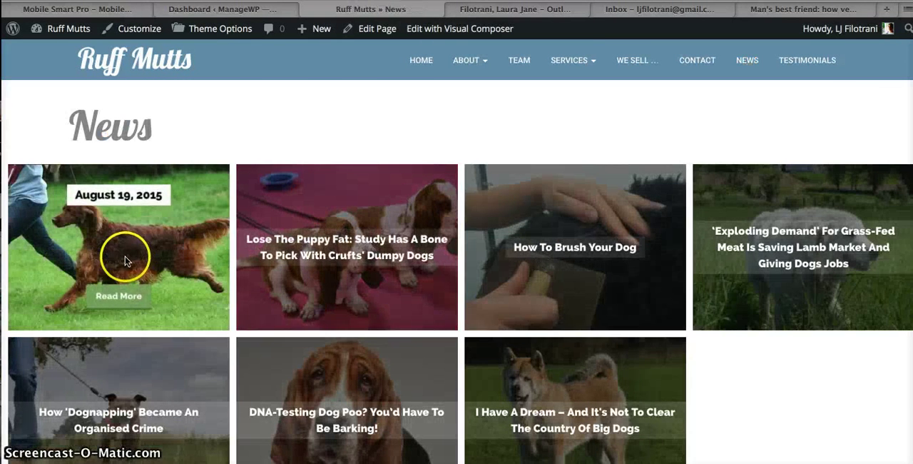
mouse_move(129, 295)
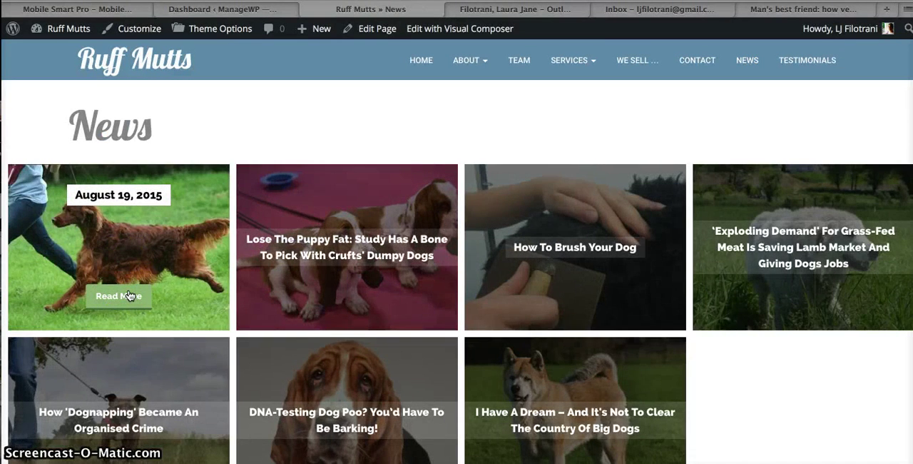
left_click(117, 296)
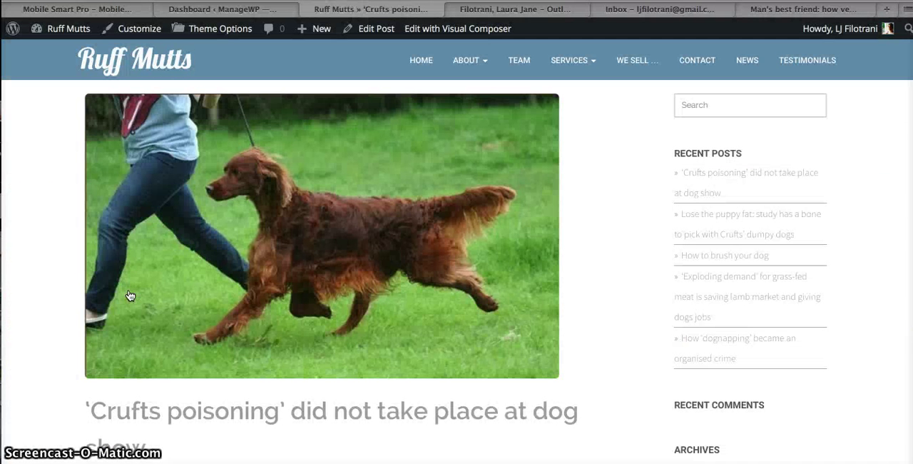